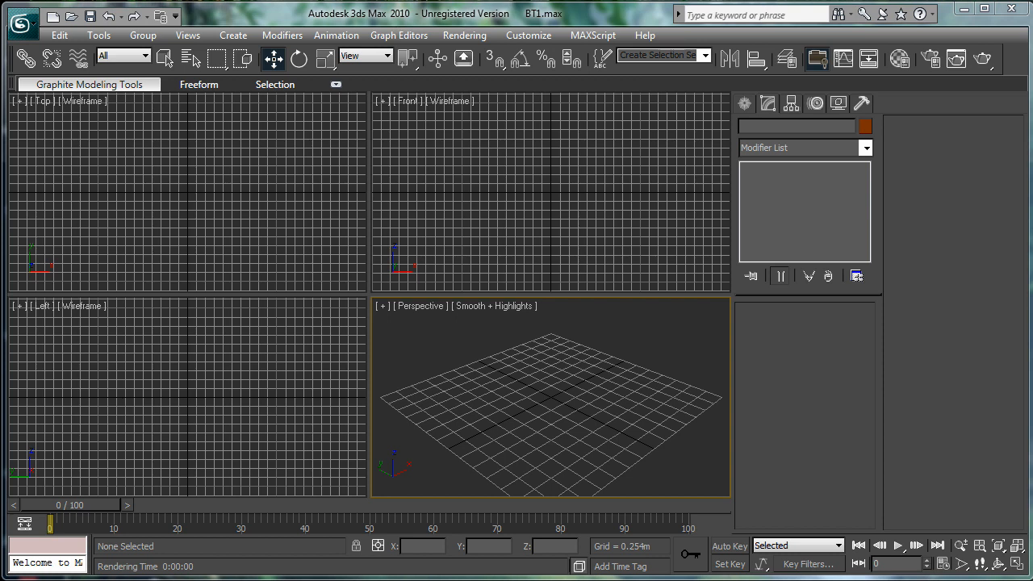
mouse_move(701, 465)
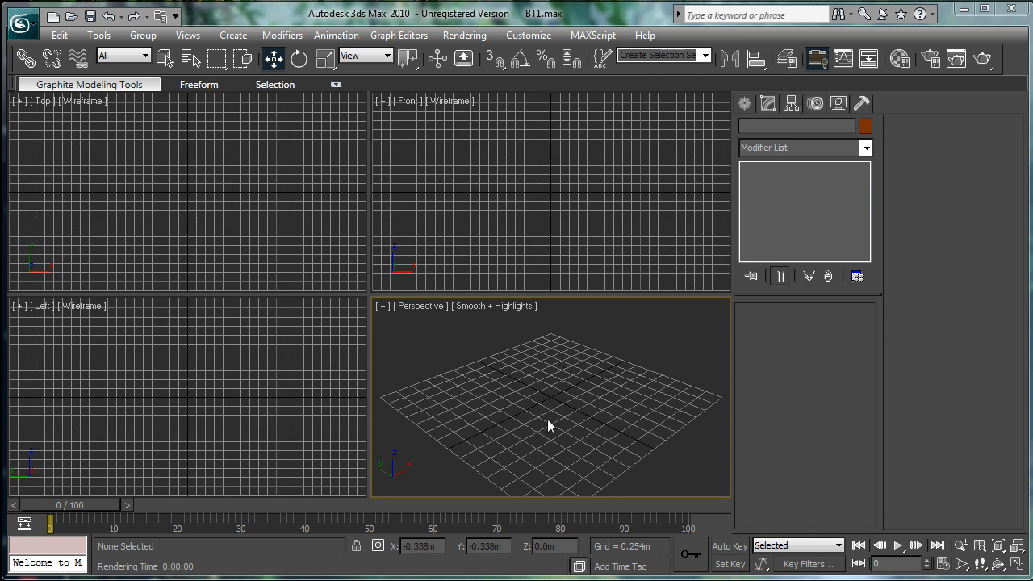
mouse_move(565, 382)
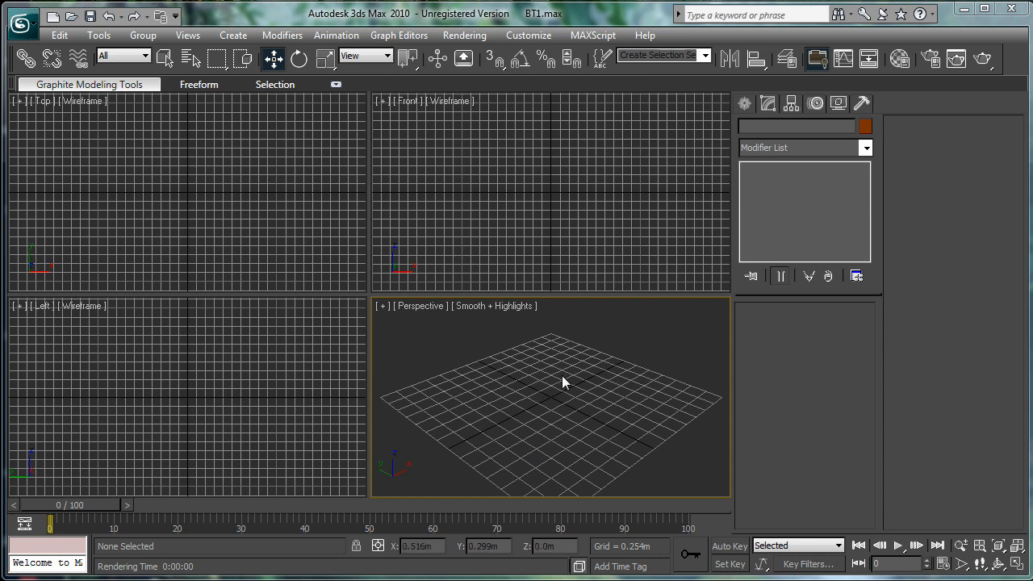
mouse_move(690, 415)
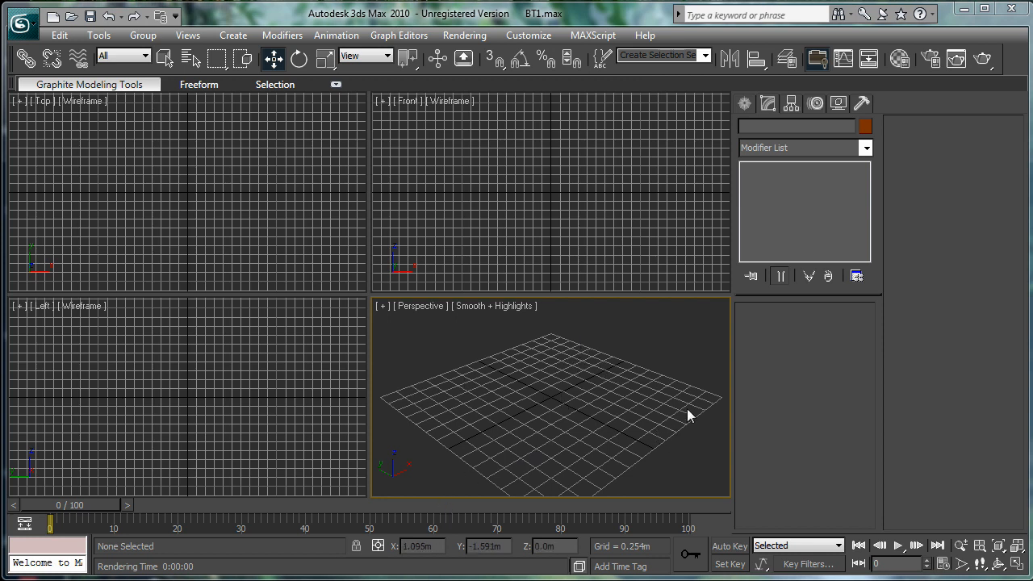
mouse_move(464, 456)
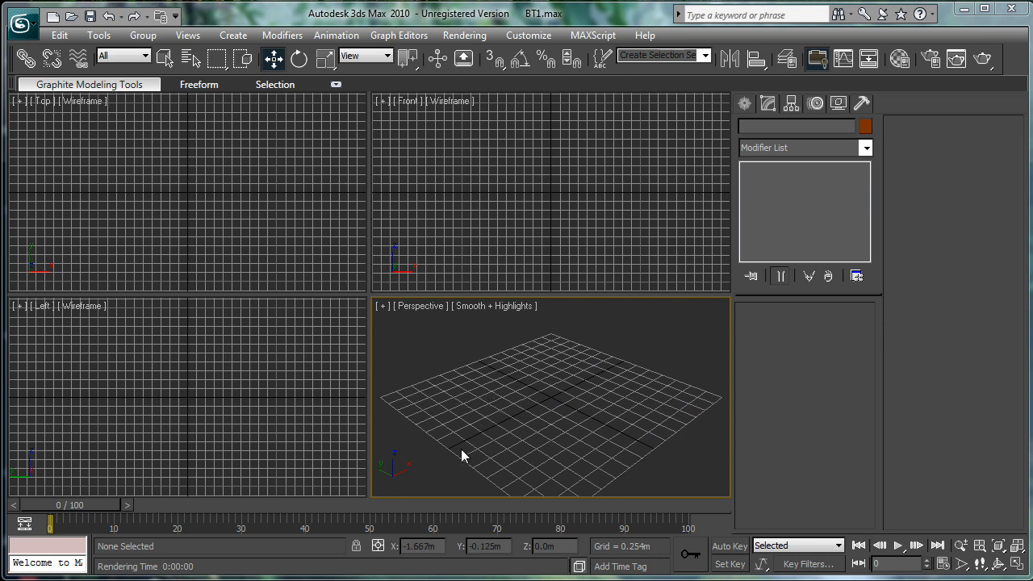
mouse_move(487, 434)
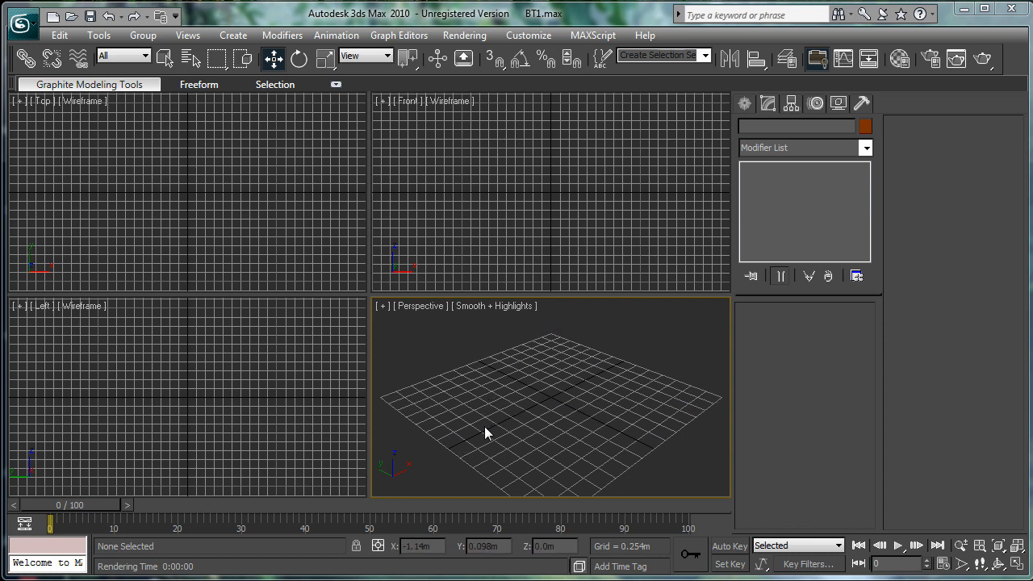
mouse_move(562, 365)
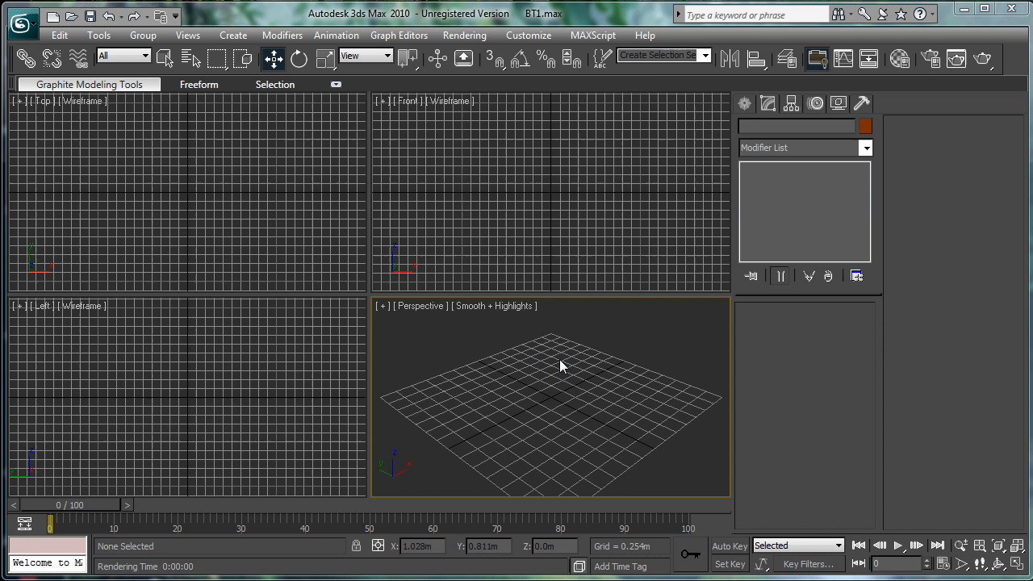
mouse_move(516, 388)
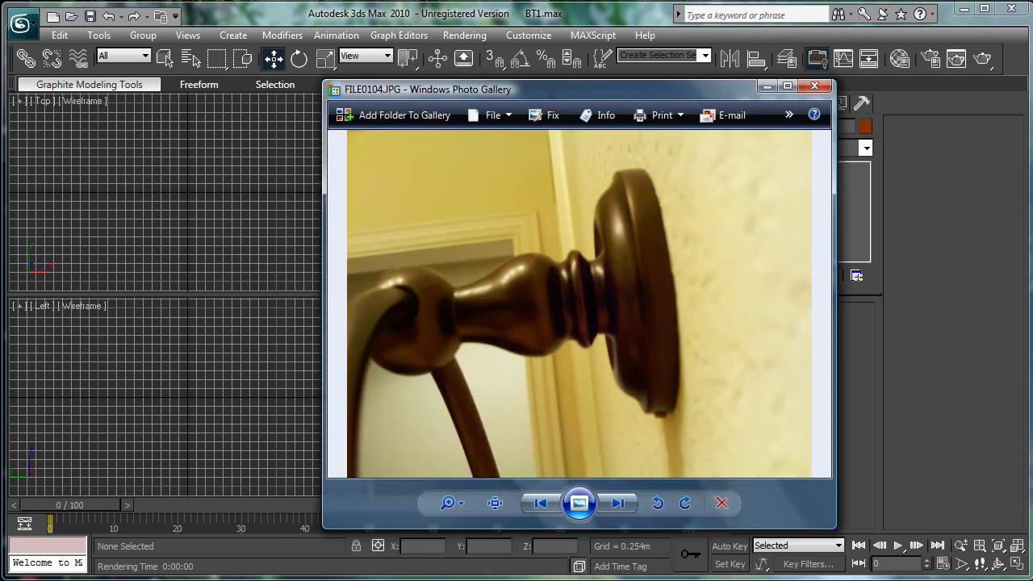
Page through bathroom reference photos from FILE0104.JPG to the crown-molding corner shot FILE0137.JPG
click(619, 503)
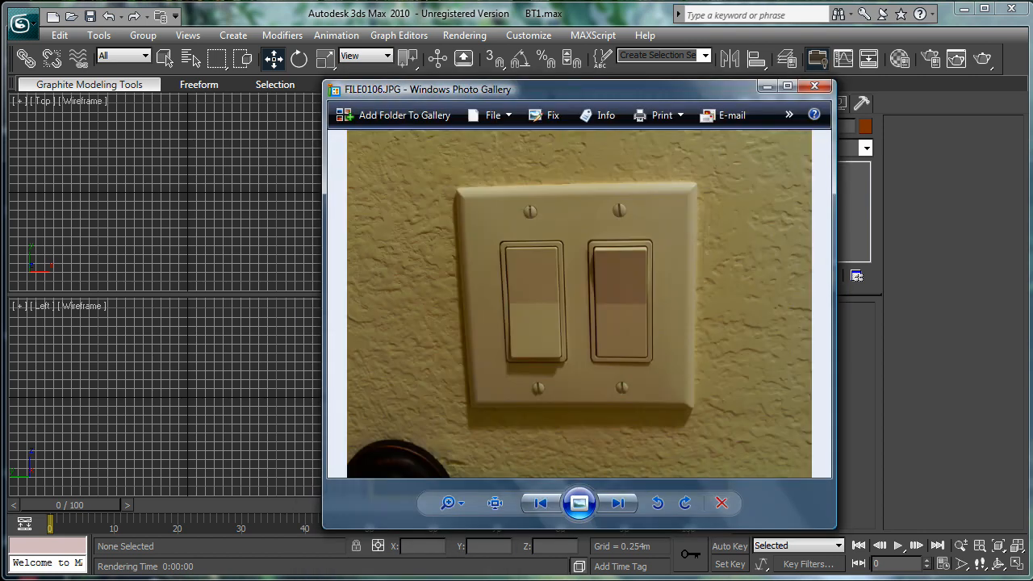
click(618, 503)
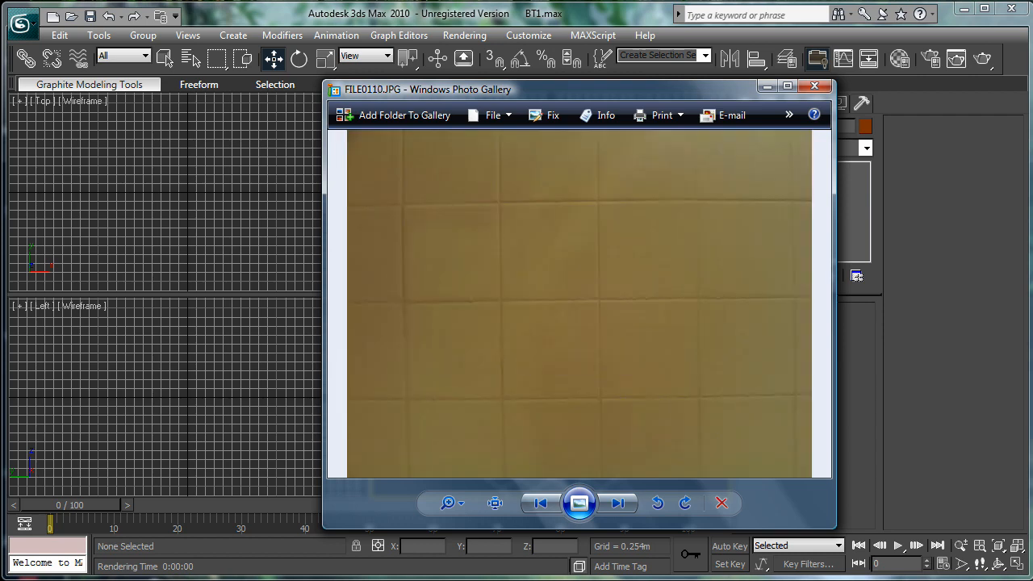
click(618, 503)
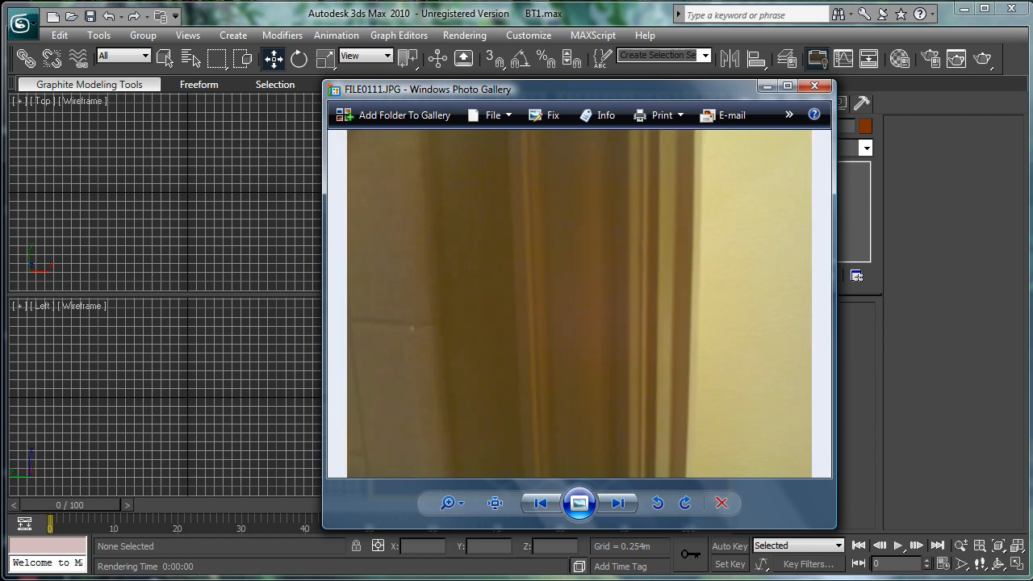
click(618, 503)
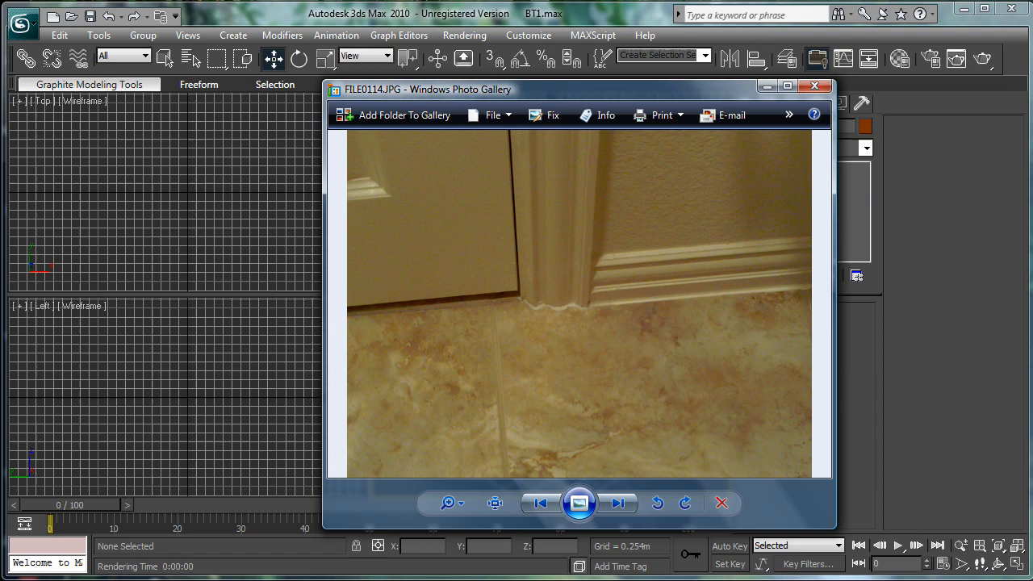
click(618, 503)
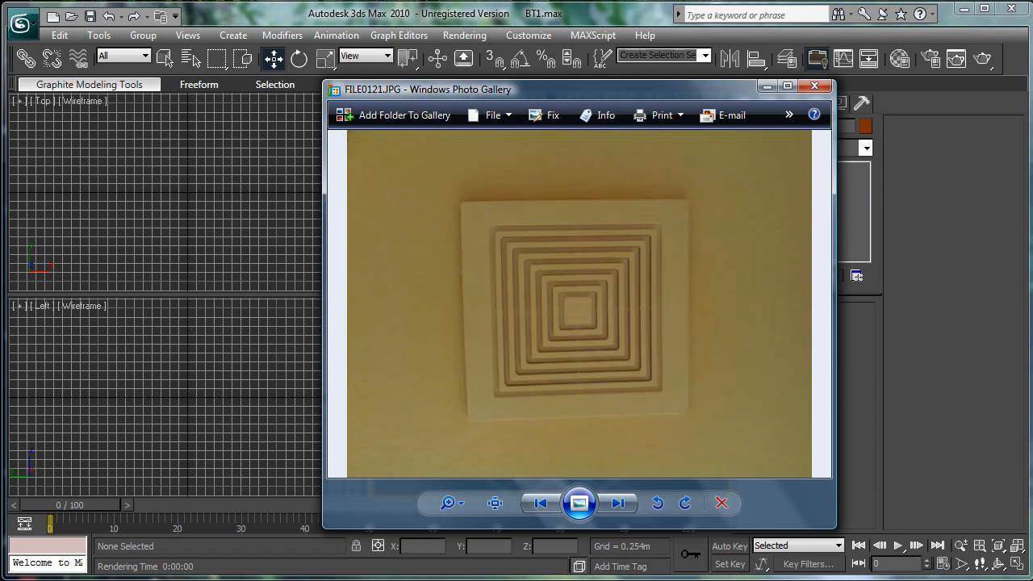
click(618, 503)
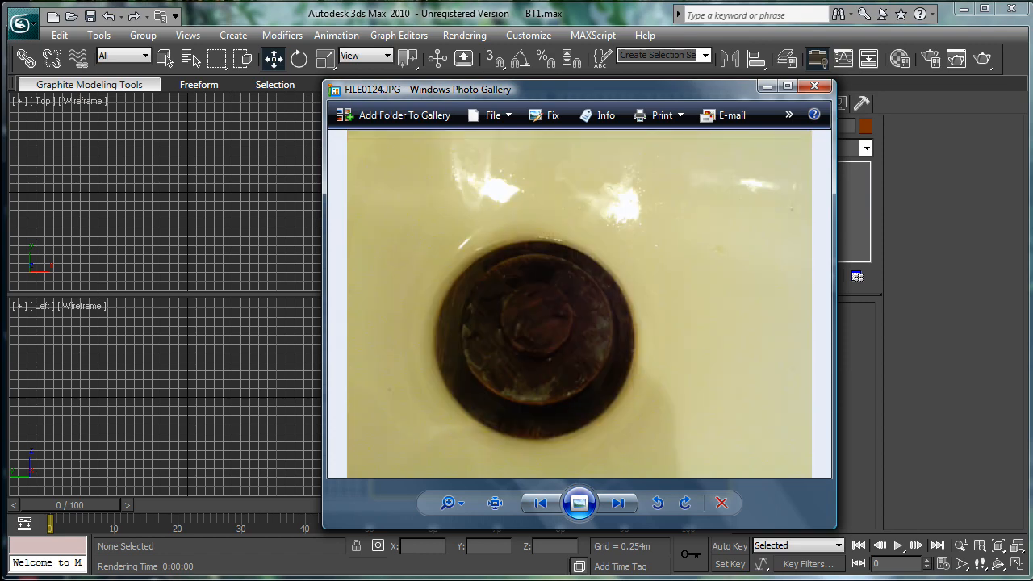
click(619, 503)
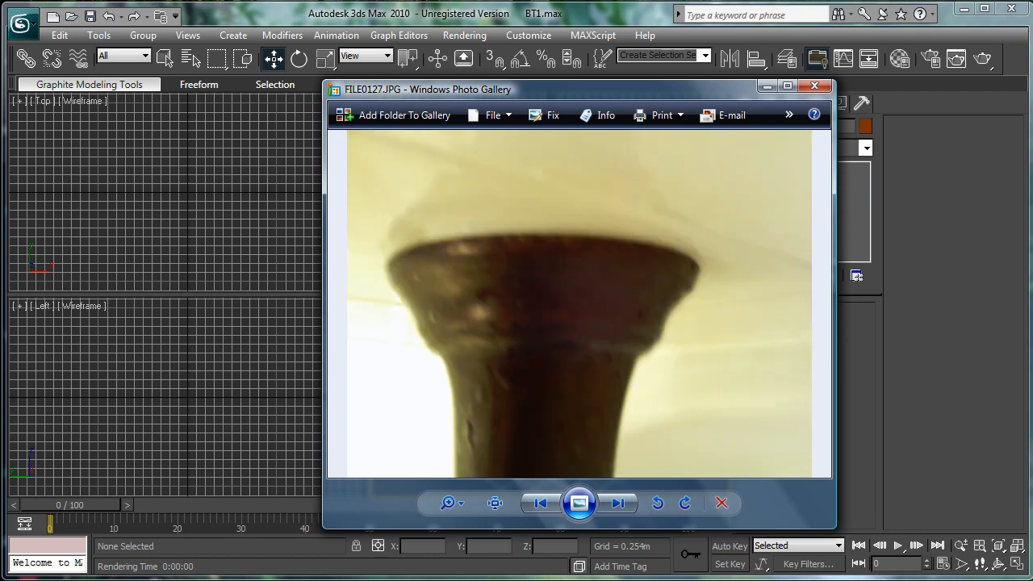
click(617, 503)
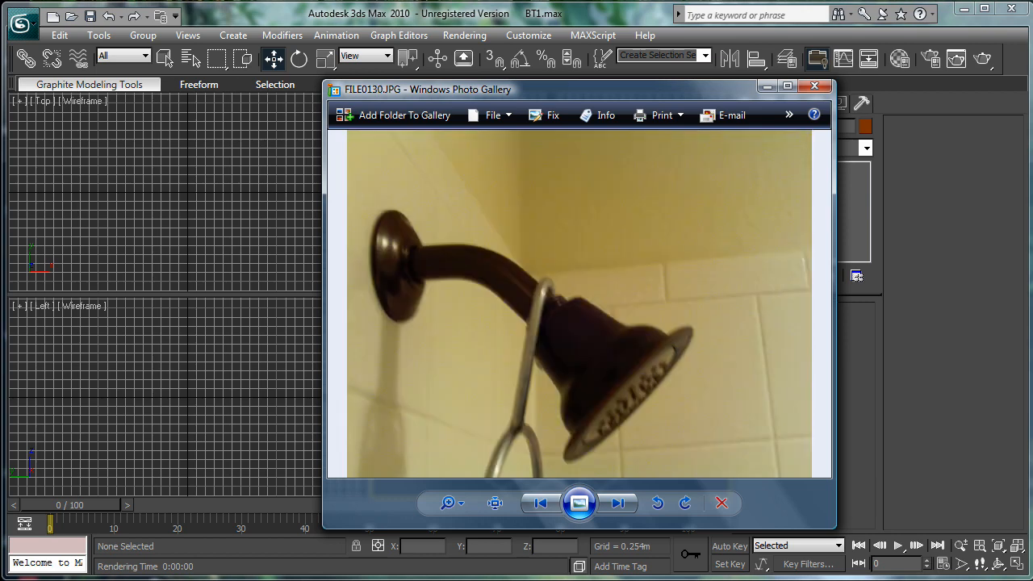
click(617, 503)
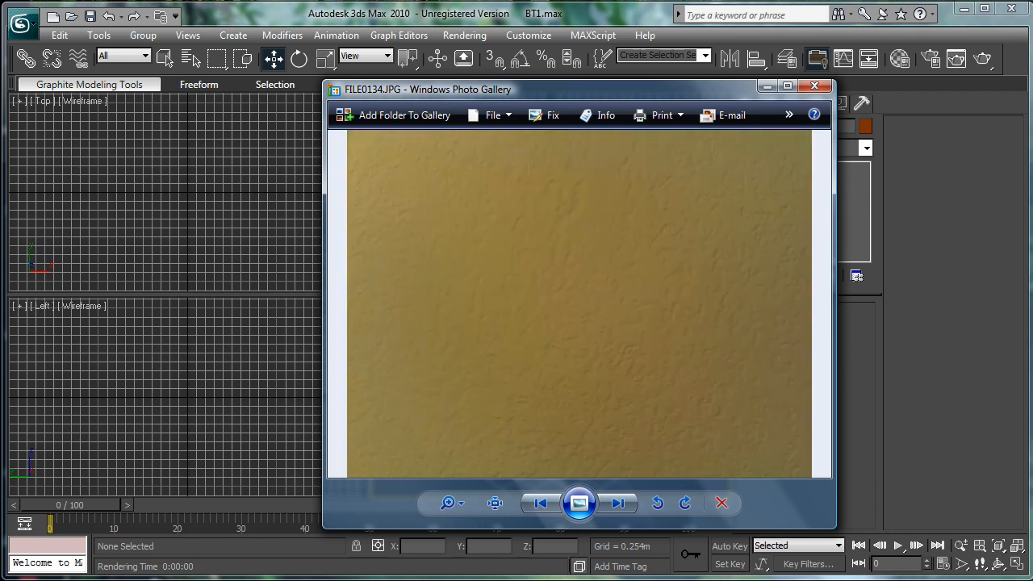
click(618, 503)
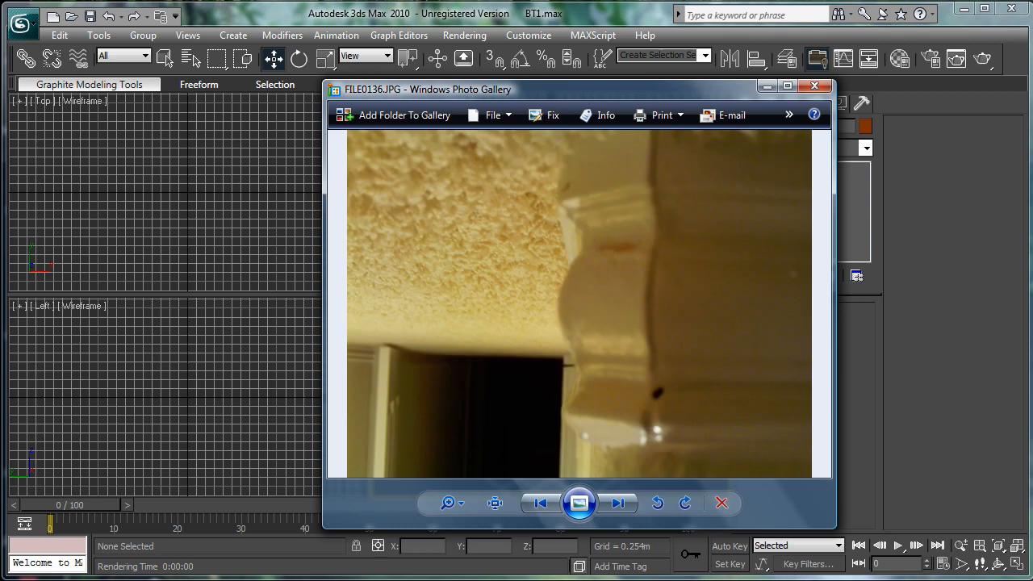
click(618, 503)
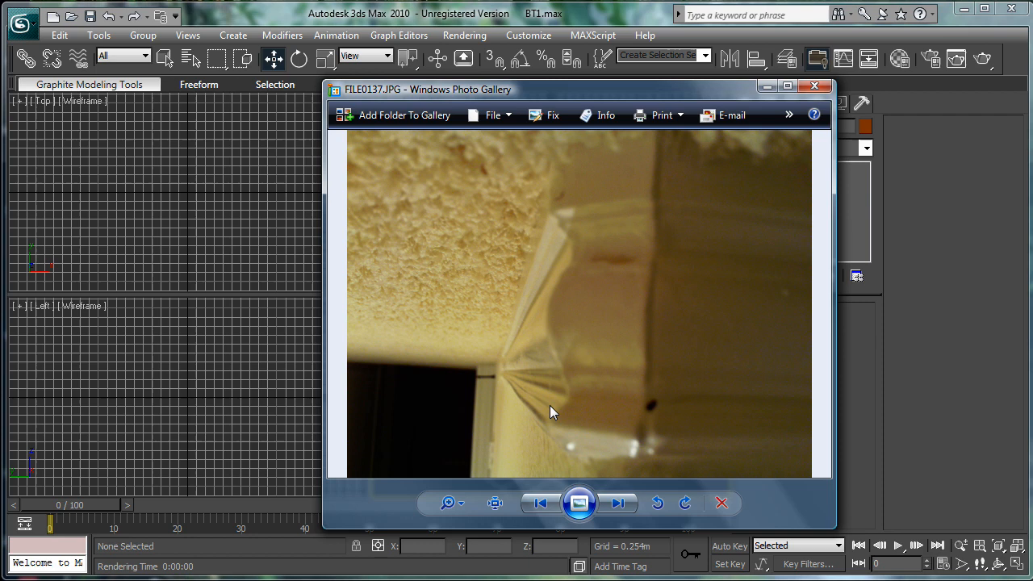
mouse_move(561, 291)
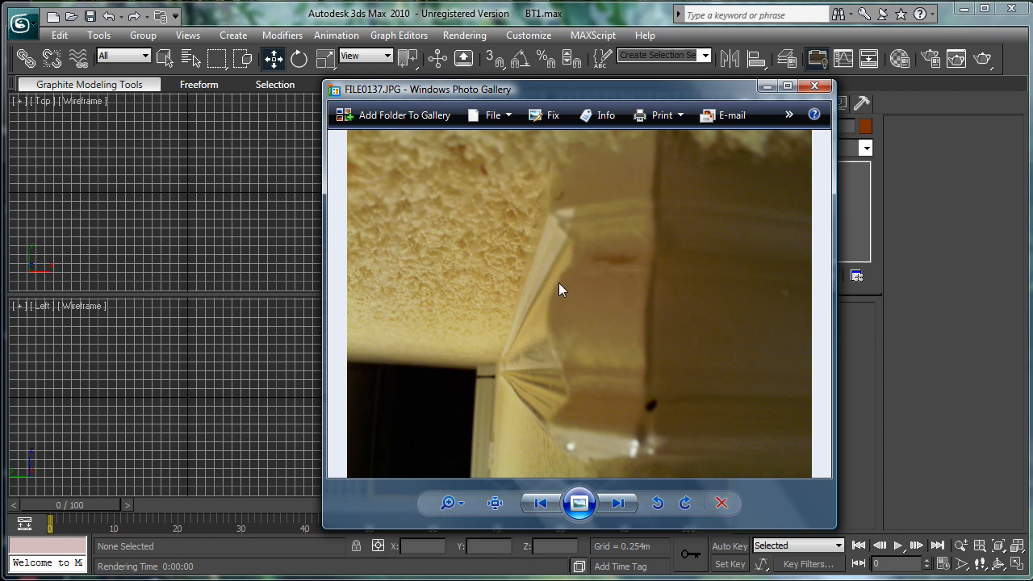
mouse_move(381, 288)
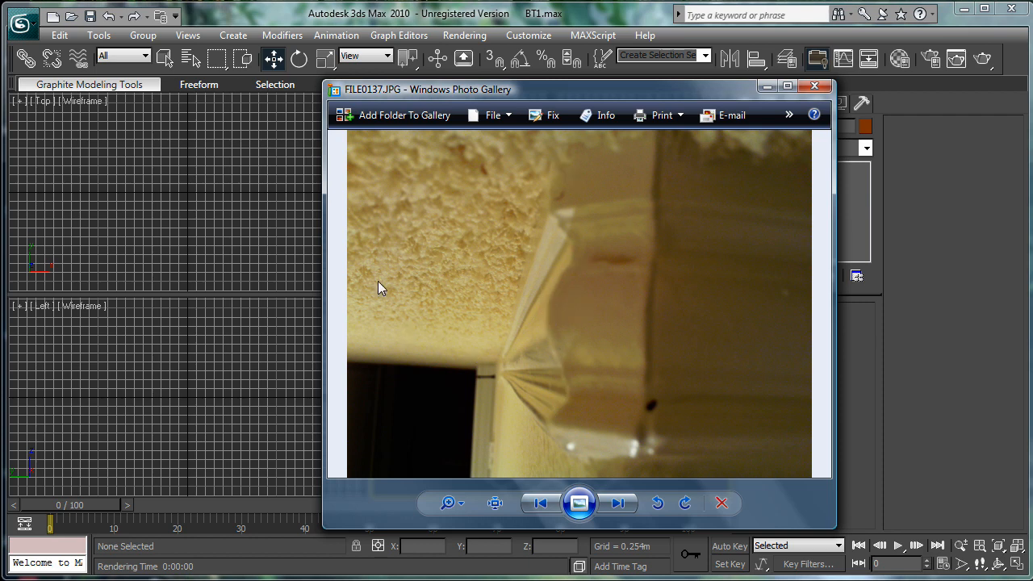
mouse_move(565, 251)
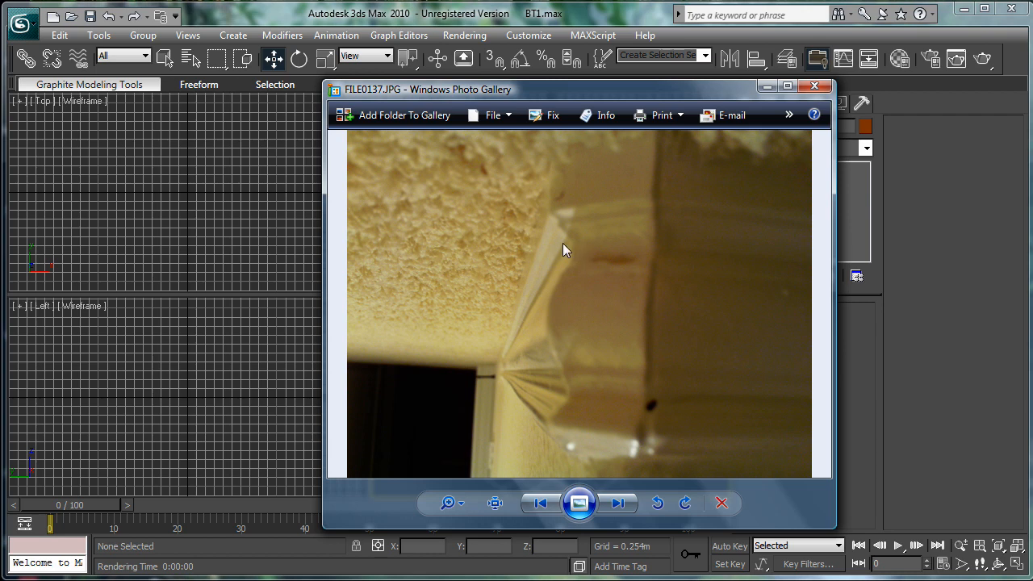
mouse_move(803, 86)
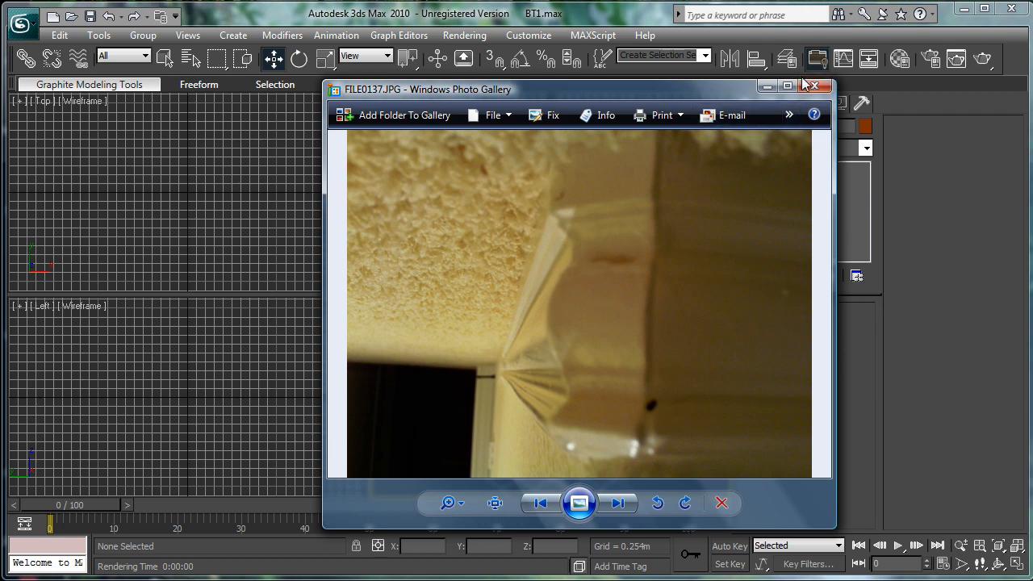
mouse_move(777, 154)
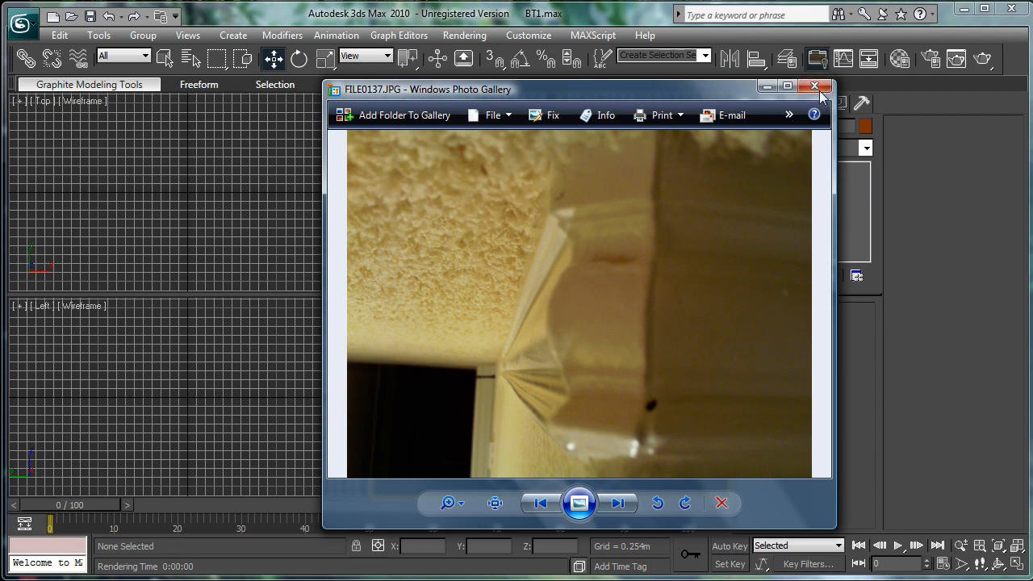
mouse_move(714, 98)
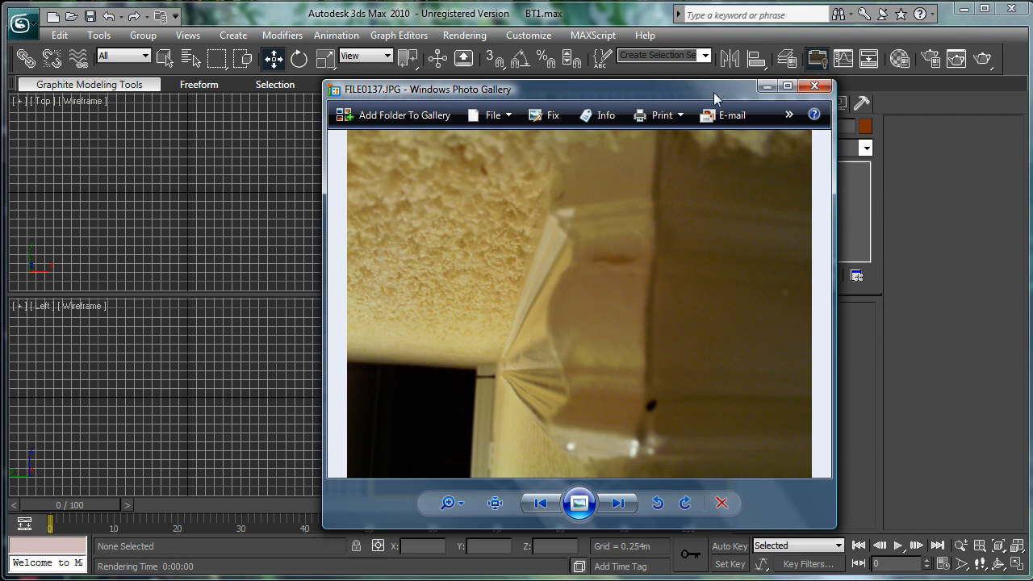
Close Photo Gallery and browse into the Bathroom > Refs image folder
click(814, 87)
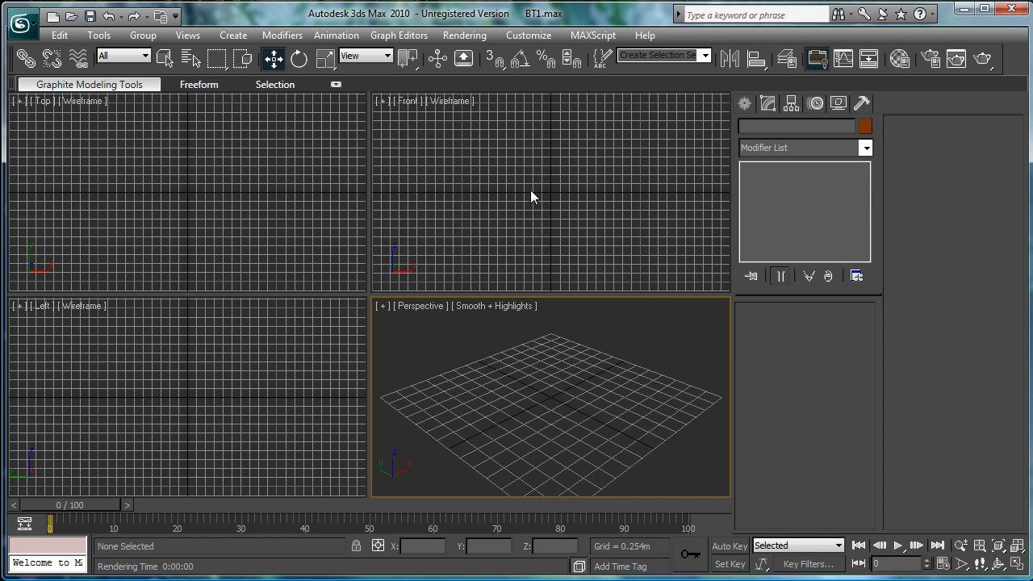
mouse_move(531, 173)
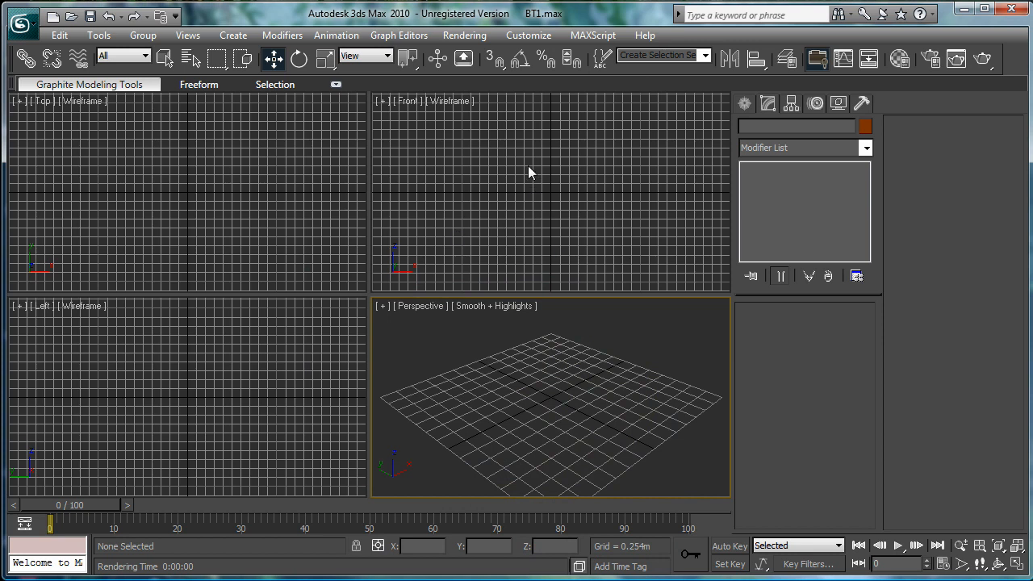
mouse_move(612, 167)
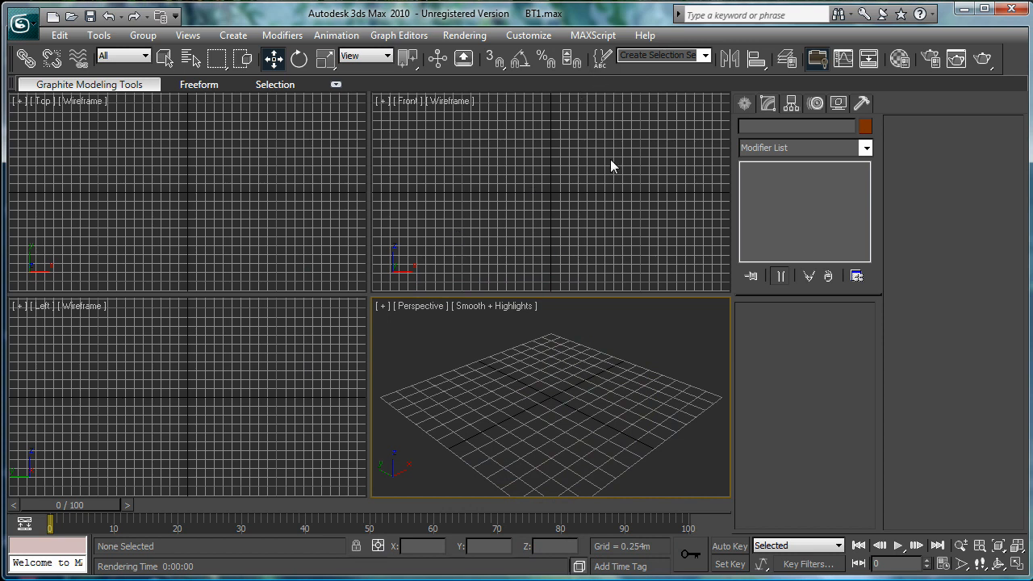
click(589, 146)
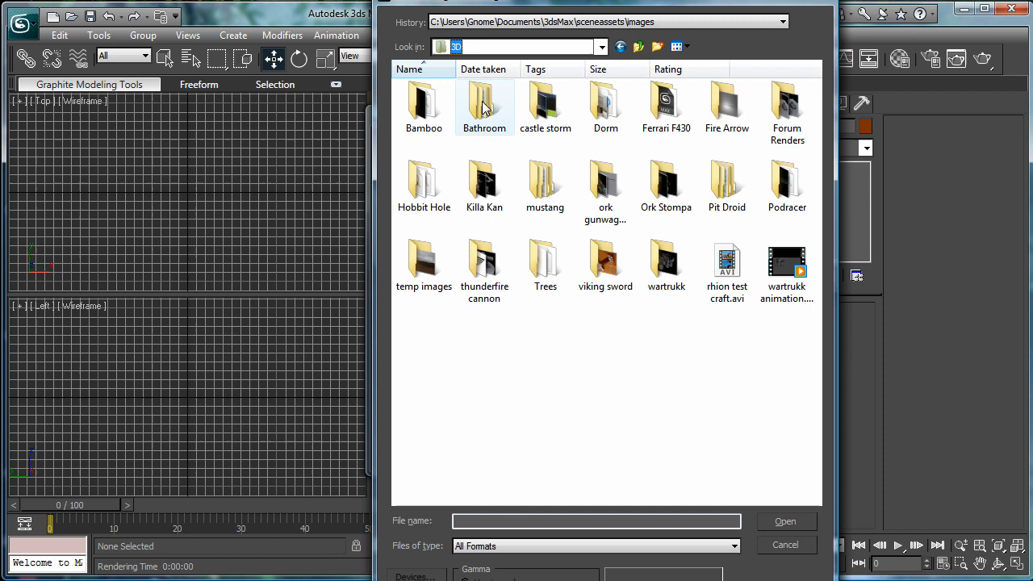
double_click(485, 105)
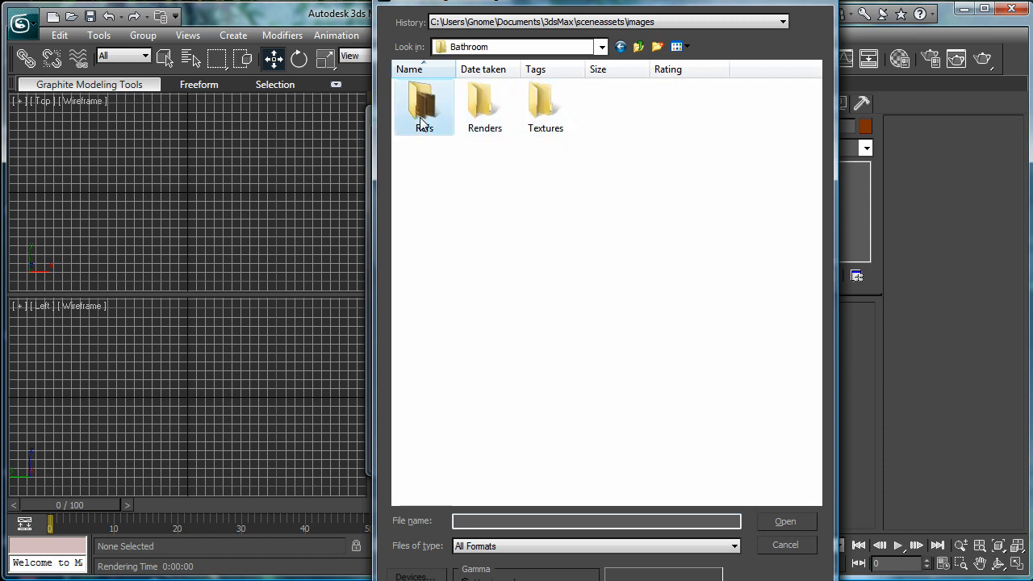
double_click(425, 105)
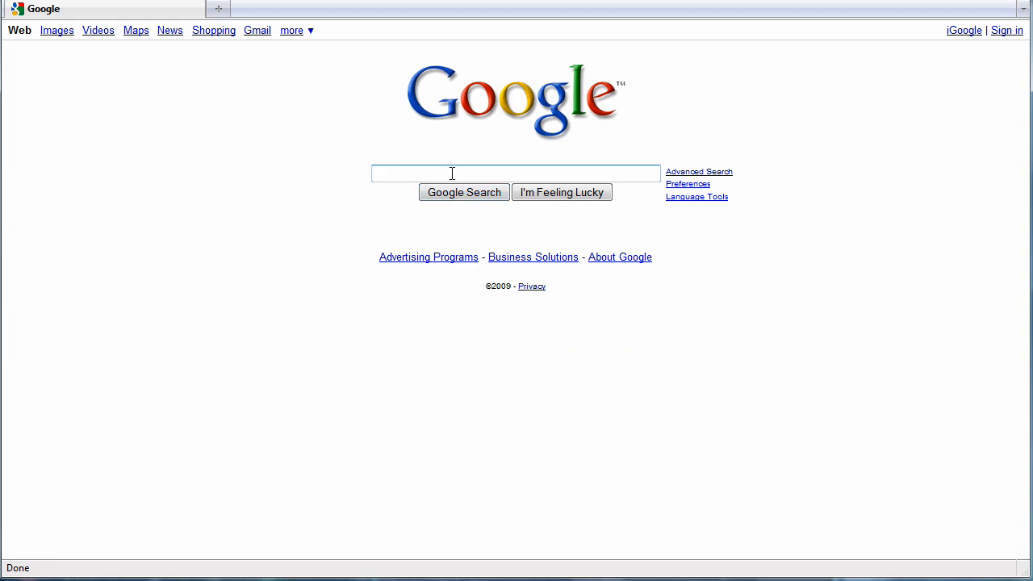
text(eternal3lade photo)
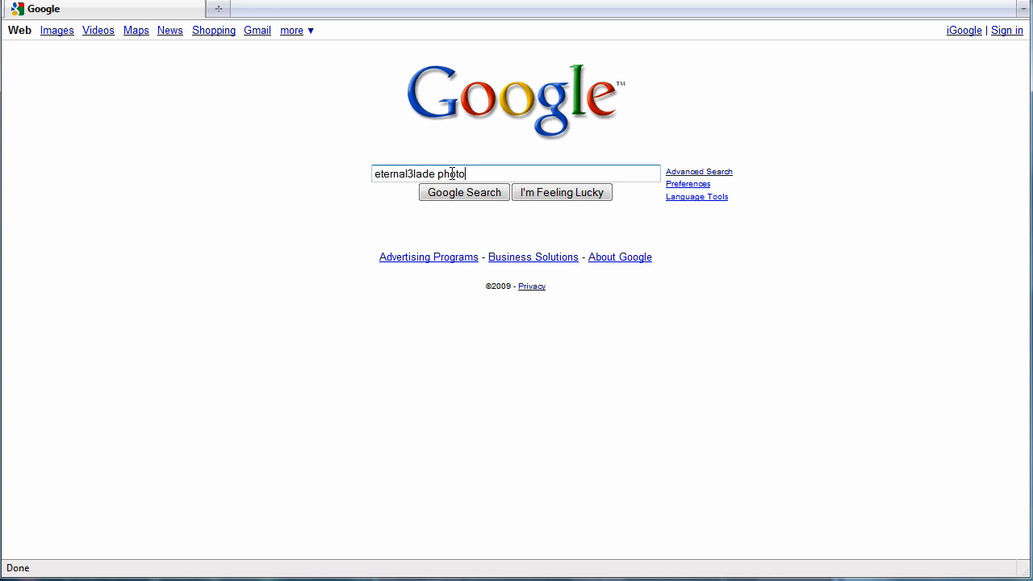
click(464, 192)
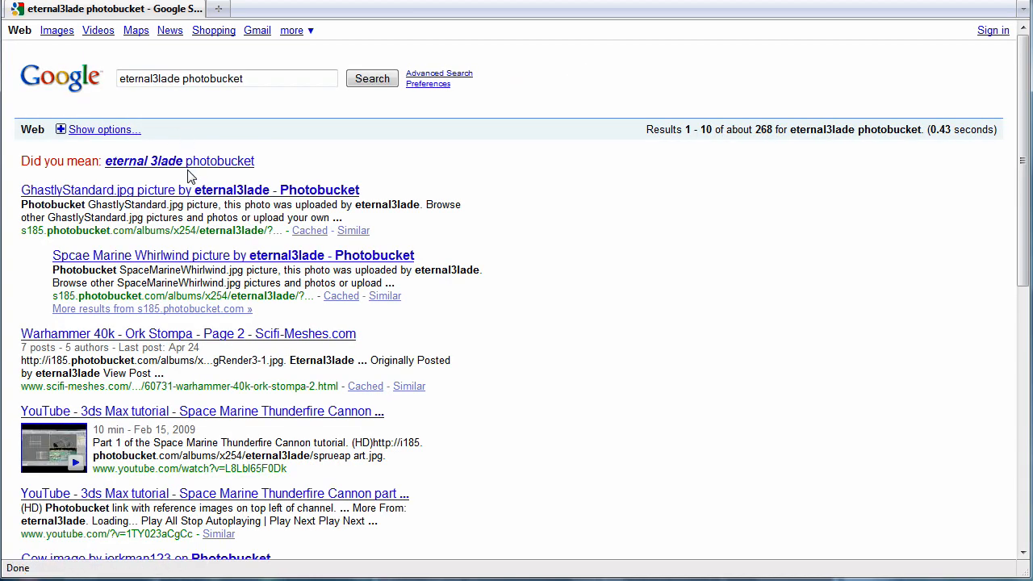
click(190, 190)
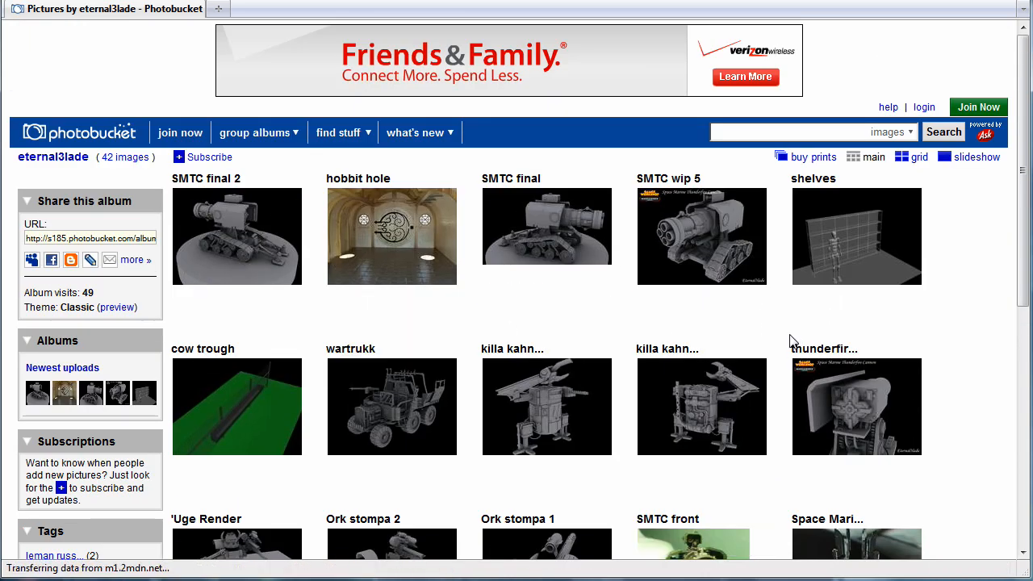
mouse_move(250, 240)
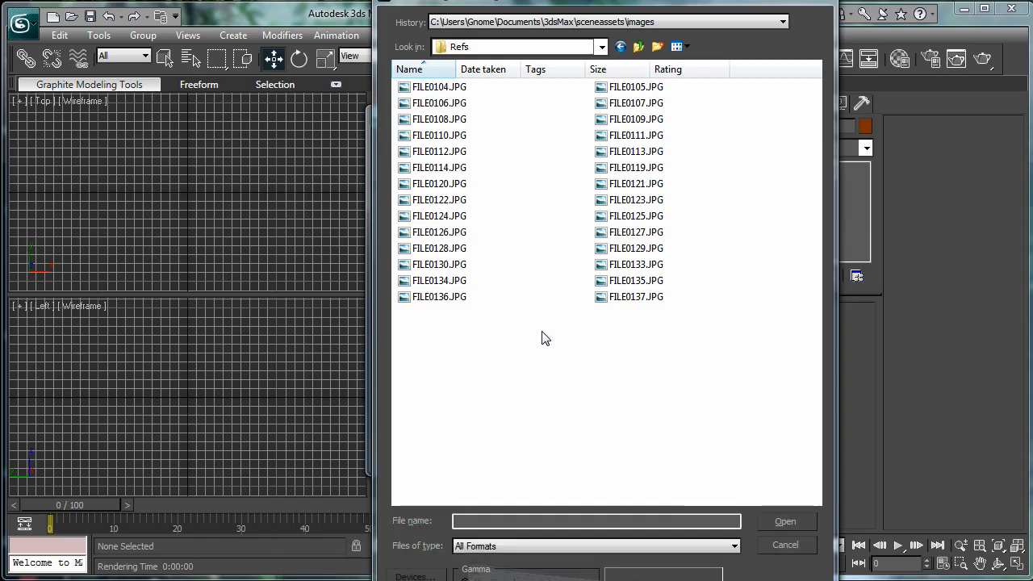
Load FILE0137.JPG as the Front viewport background image
click(636, 280)
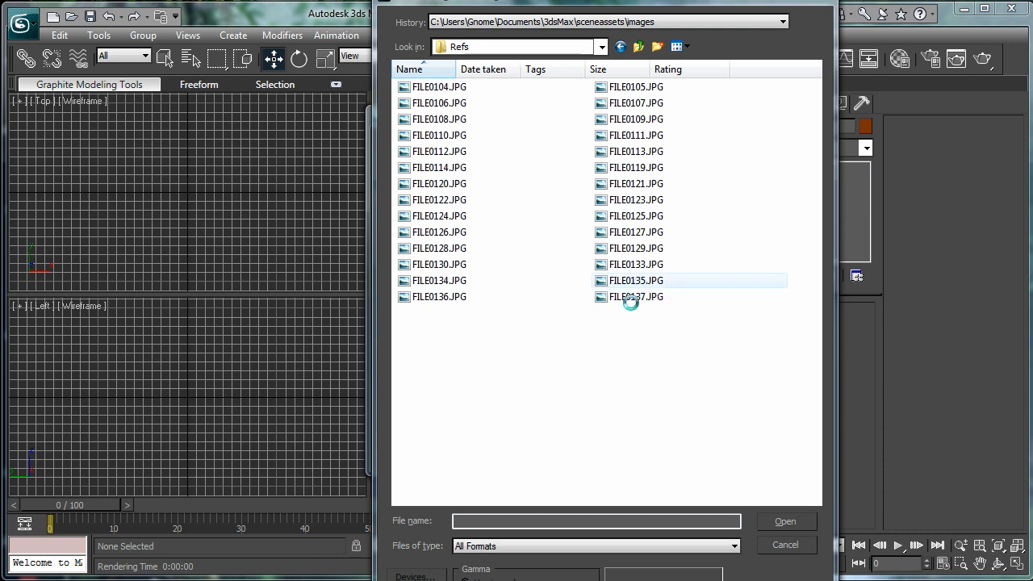
click(636, 280)
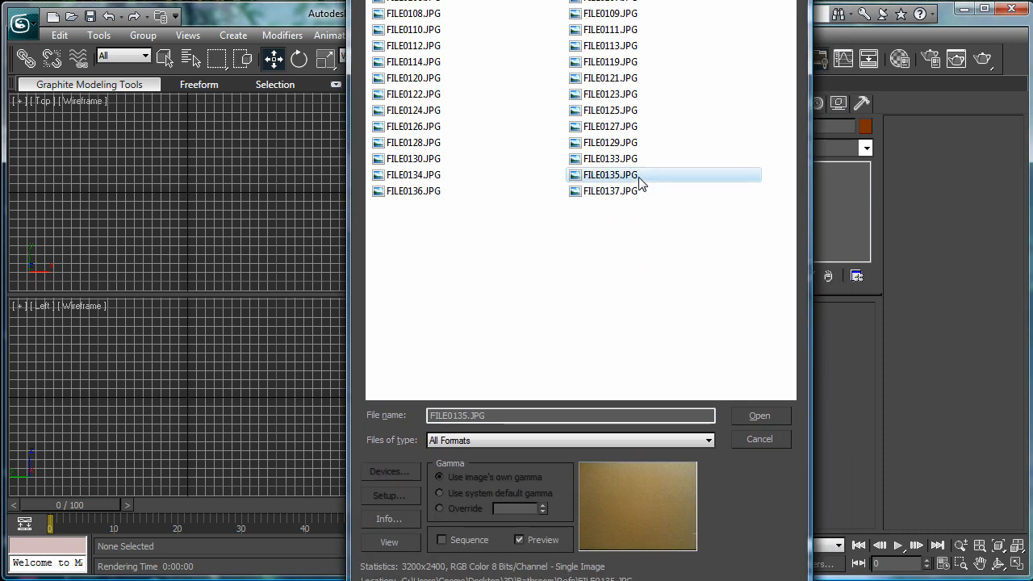
click(611, 190)
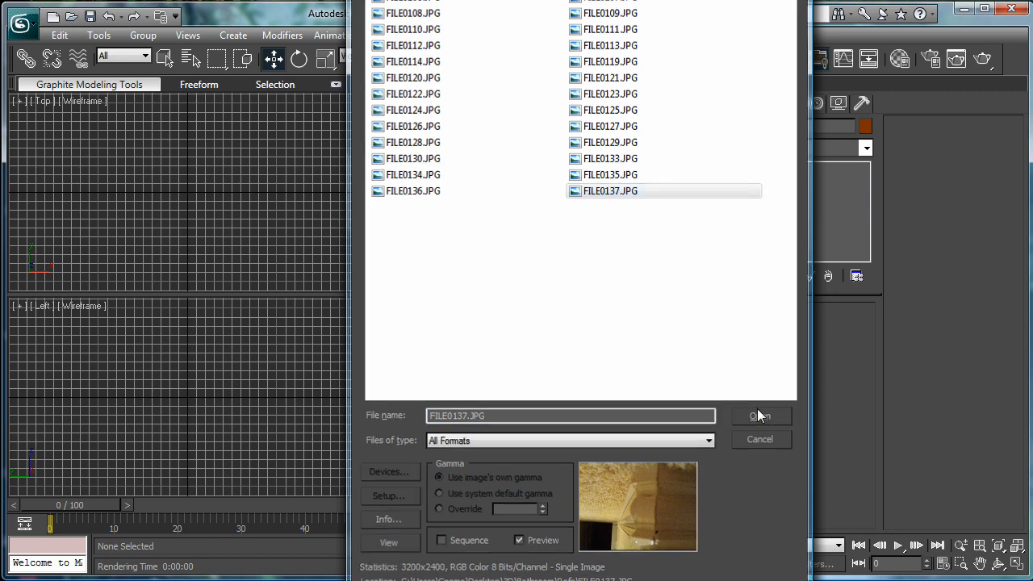
click(757, 415)
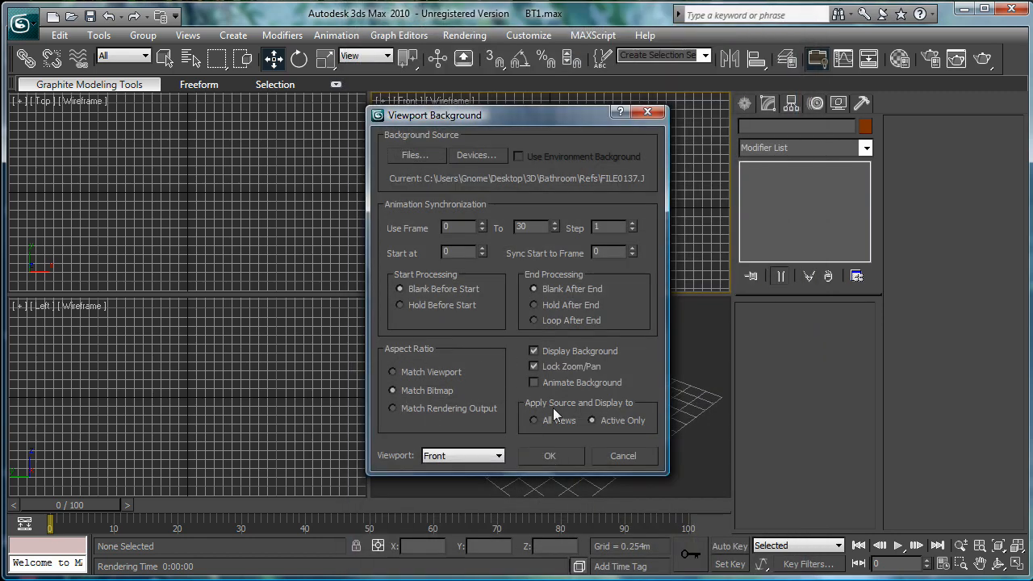
click(550, 455)
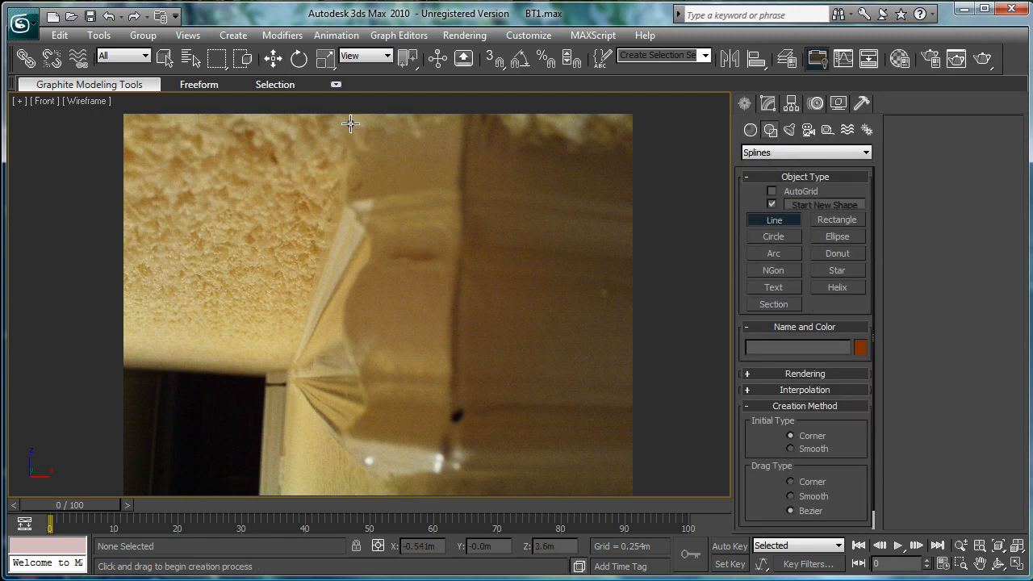
Trace the crown molding profile over the photo as closed spline Line01
drag(350, 124, 350, 213)
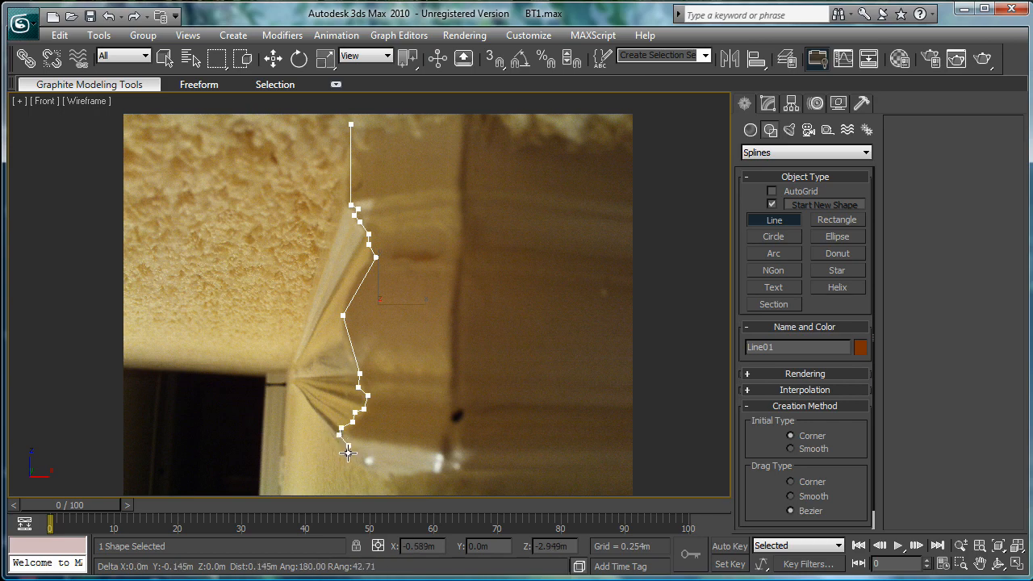
click(425, 472)
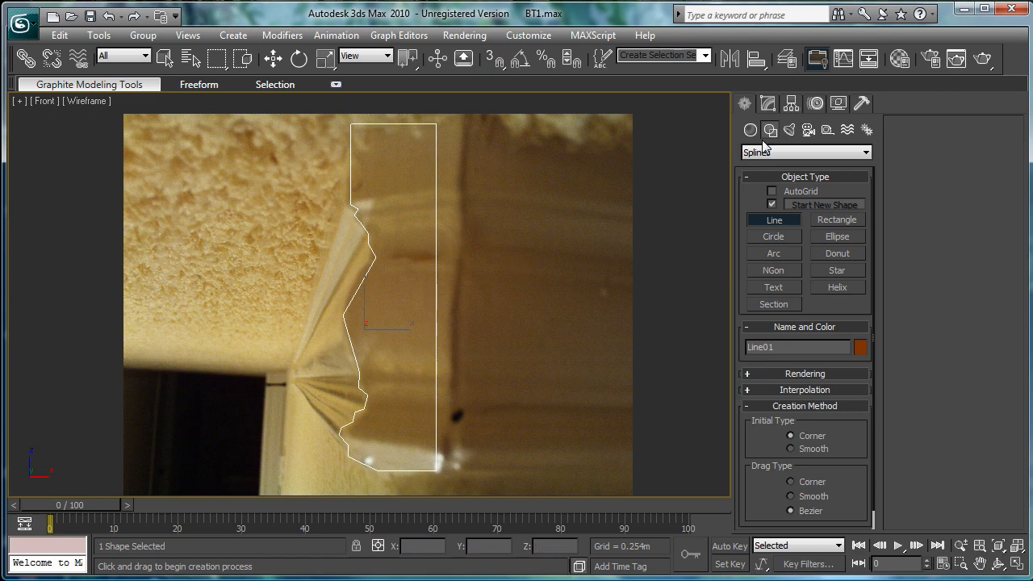
Set all Line01 vertices to Smooth from the quad menu
right_click(775, 214)
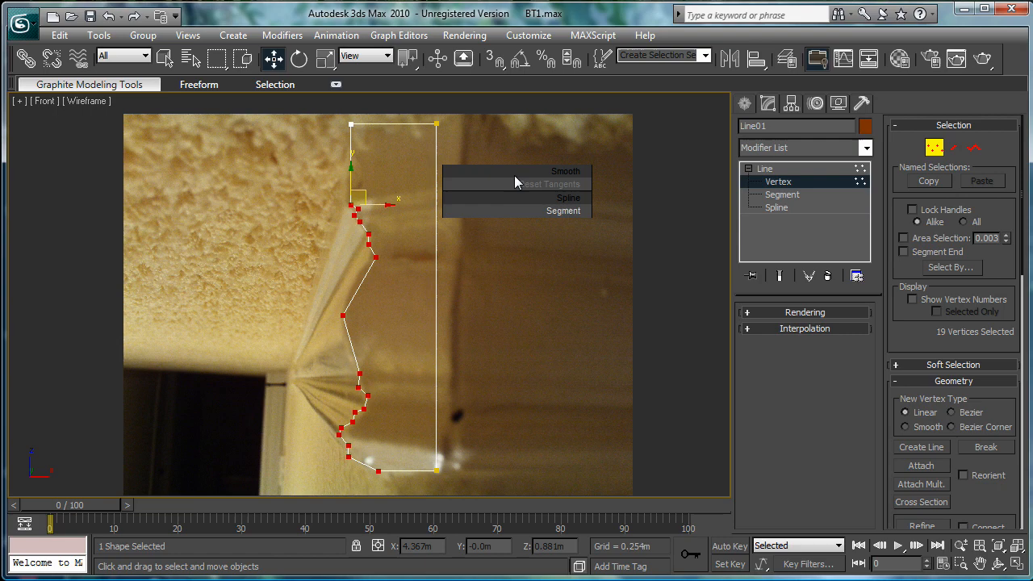
click(553, 172)
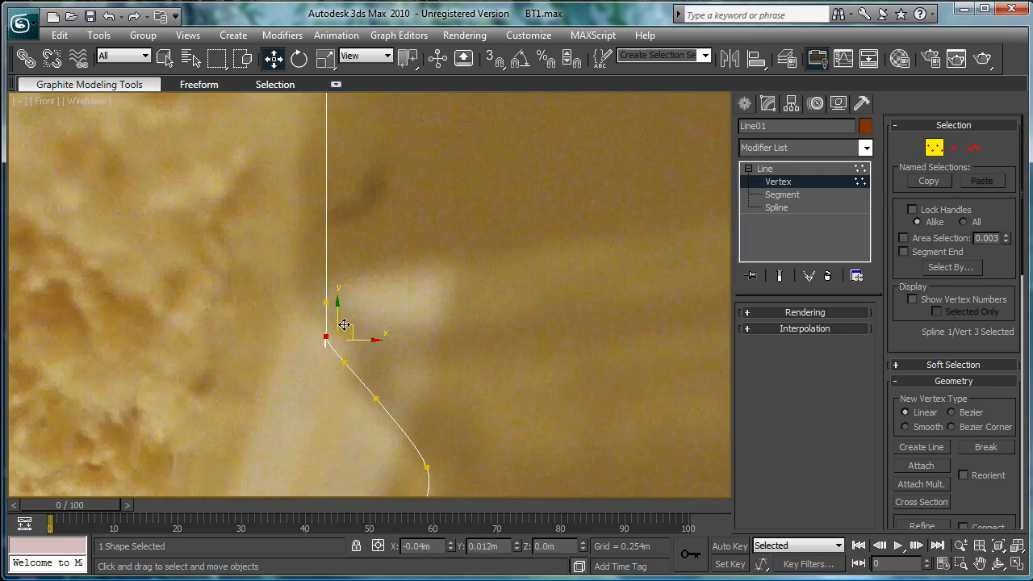
Drag Line01's vertices onto the molding edge in the reference photo
drag(327, 336, 343, 362)
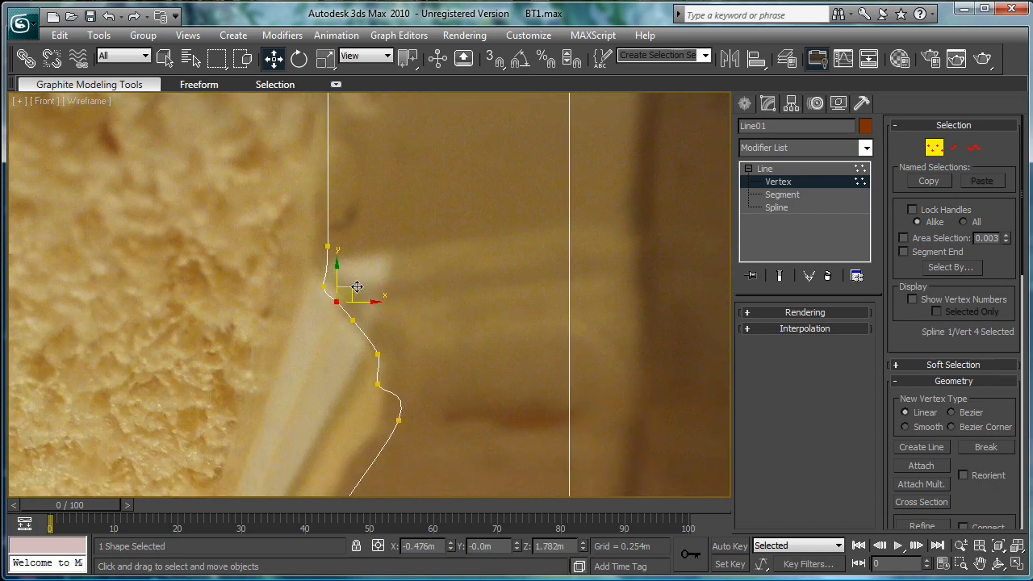
drag(337, 301, 358, 315)
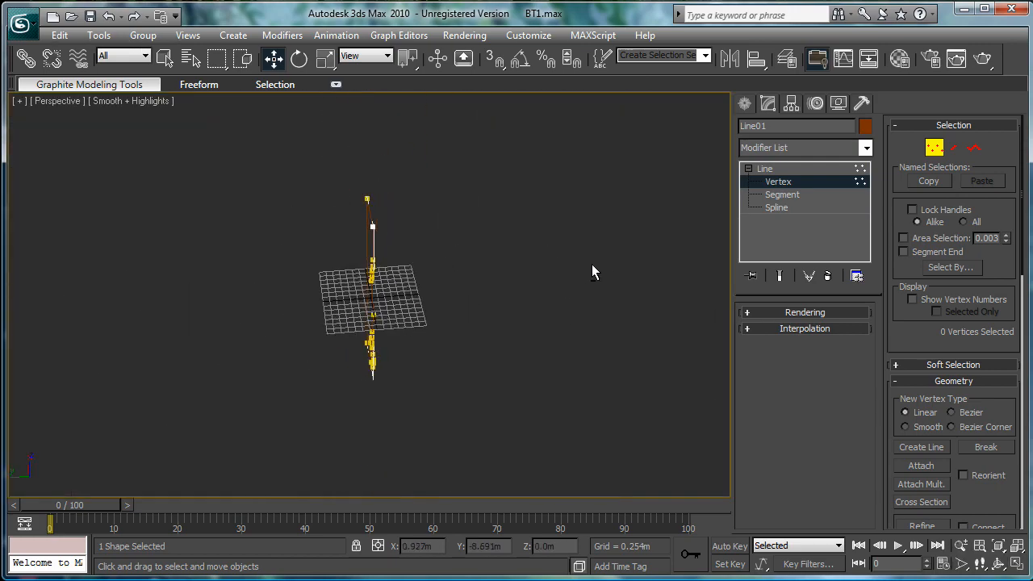
click(764, 168)
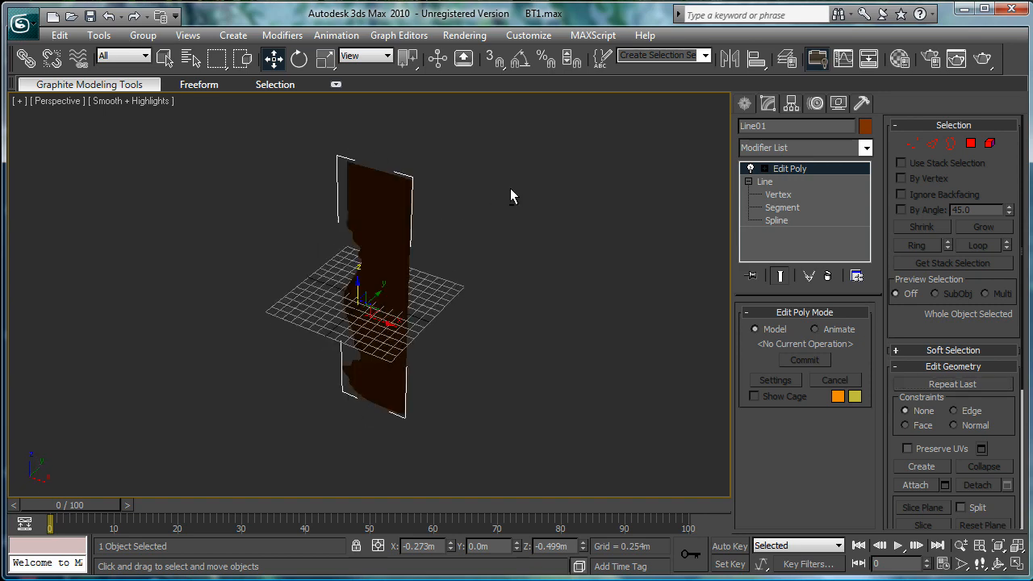
Extrude the profile's polygon 0.238m into a solid slab
click(750, 168)
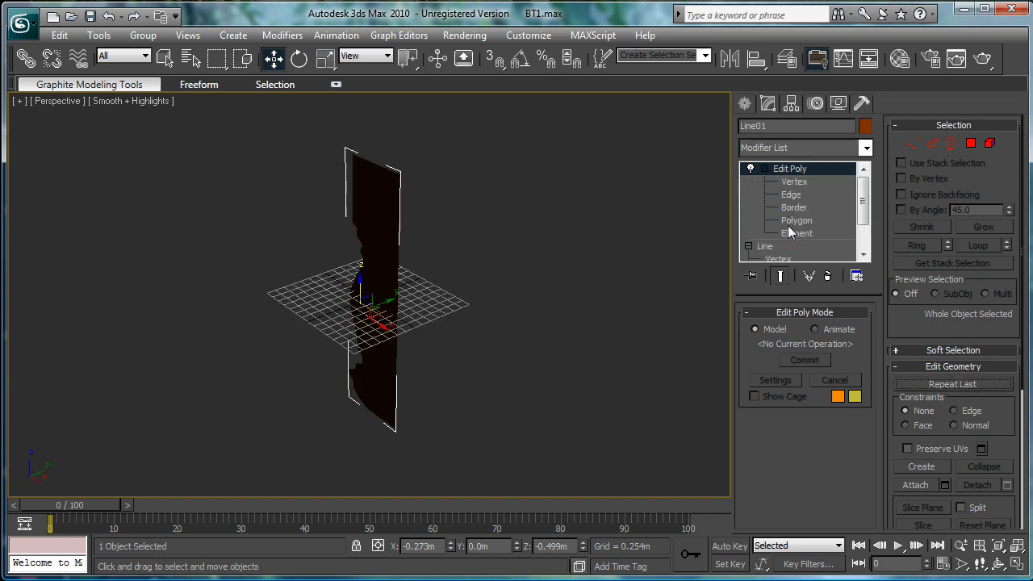
click(797, 221)
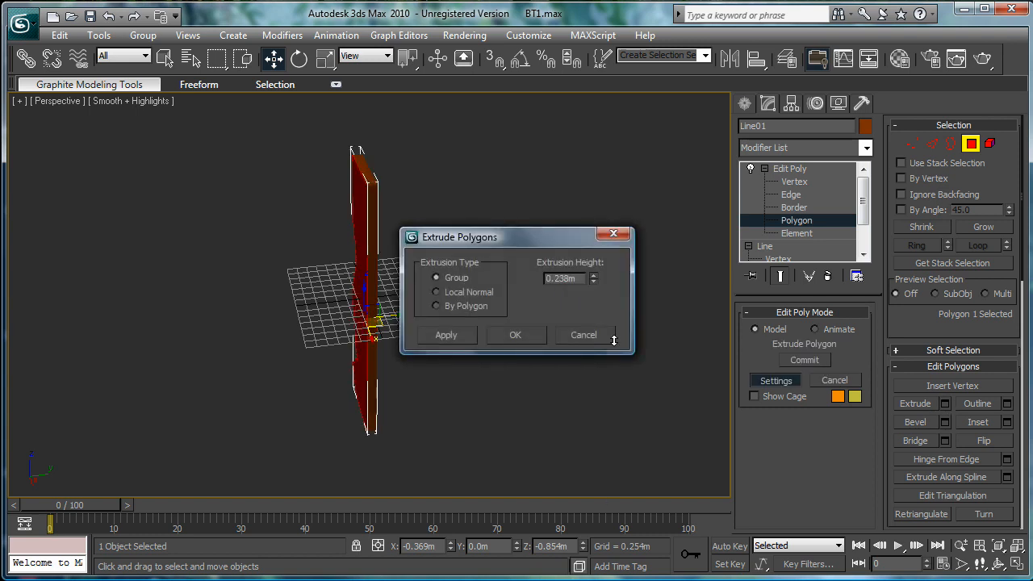
click(515, 334)
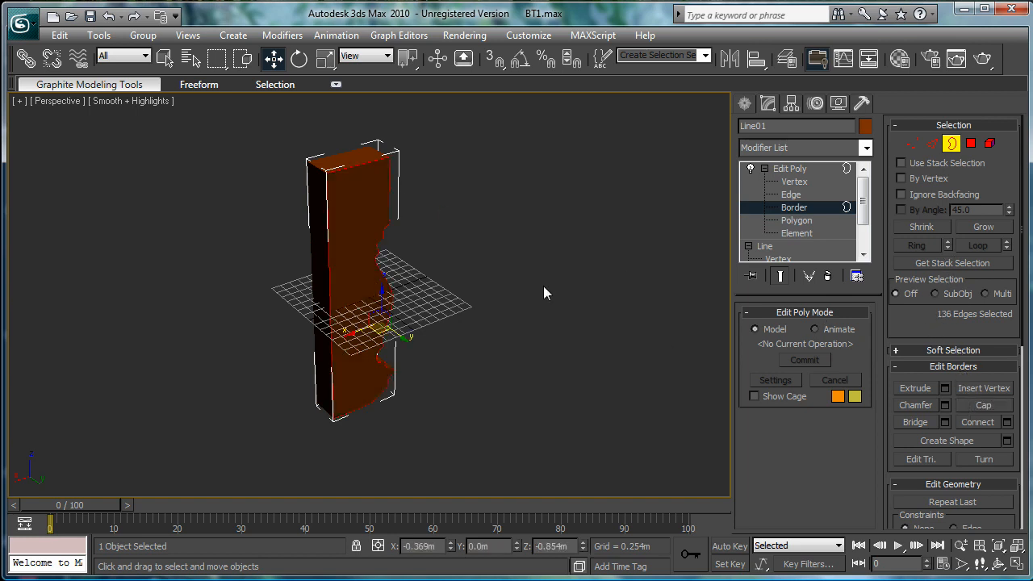
mouse_move(624, 319)
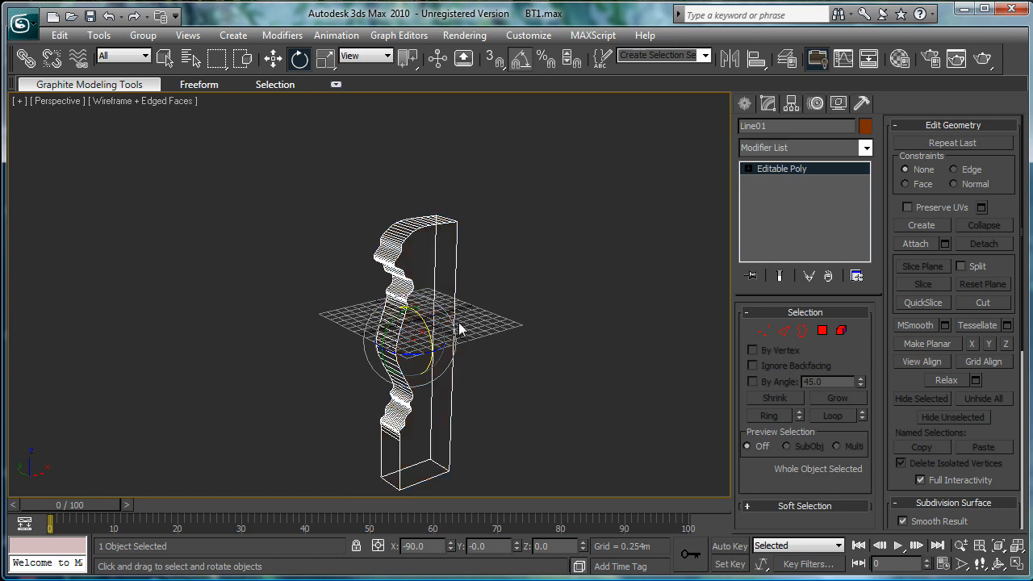
Switch the upright editable-poly molding back to smooth shaded display with F3
key(f3)
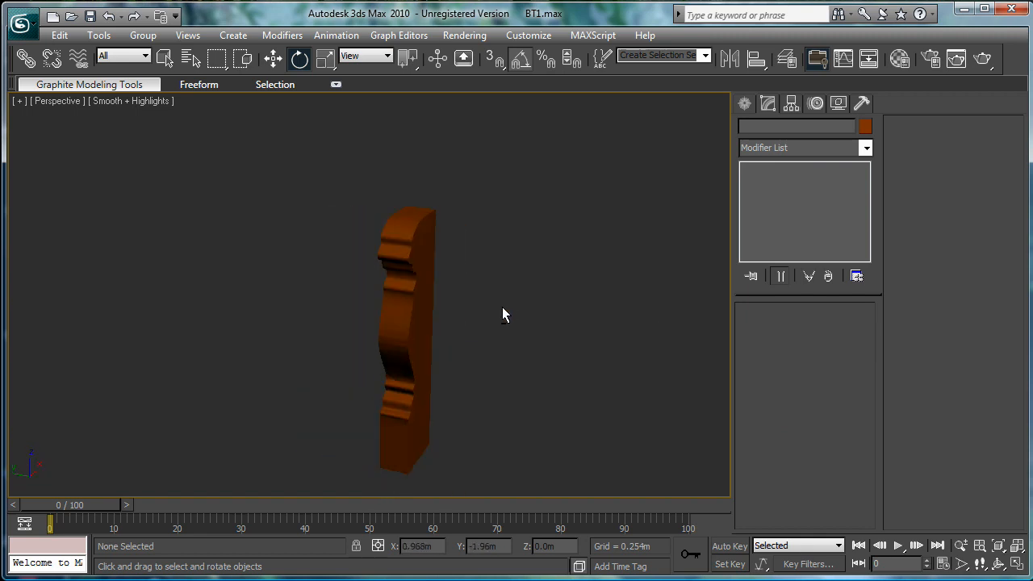
click(528, 34)
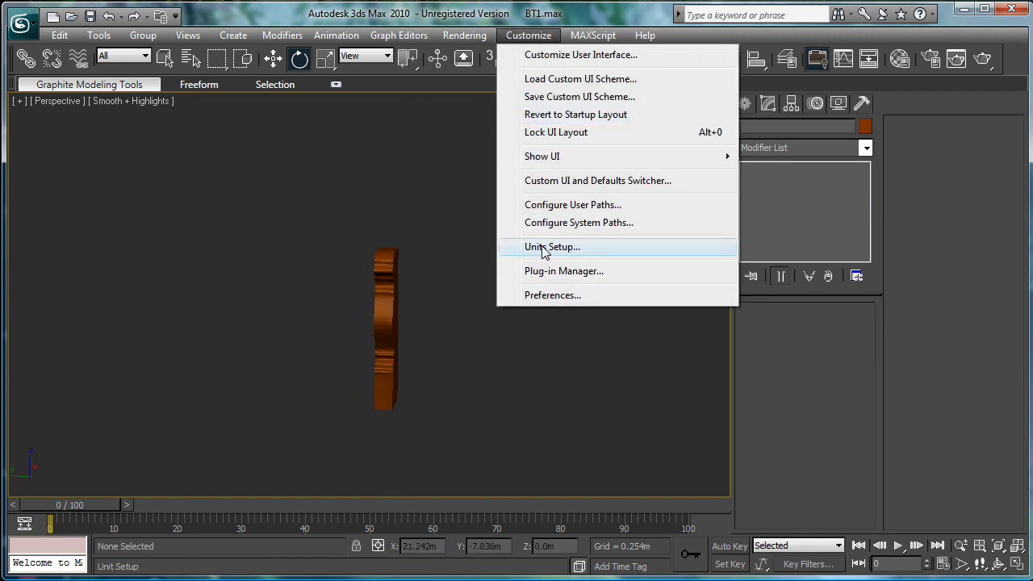
Set the display units to US Standard Decimal Inches
click(552, 246)
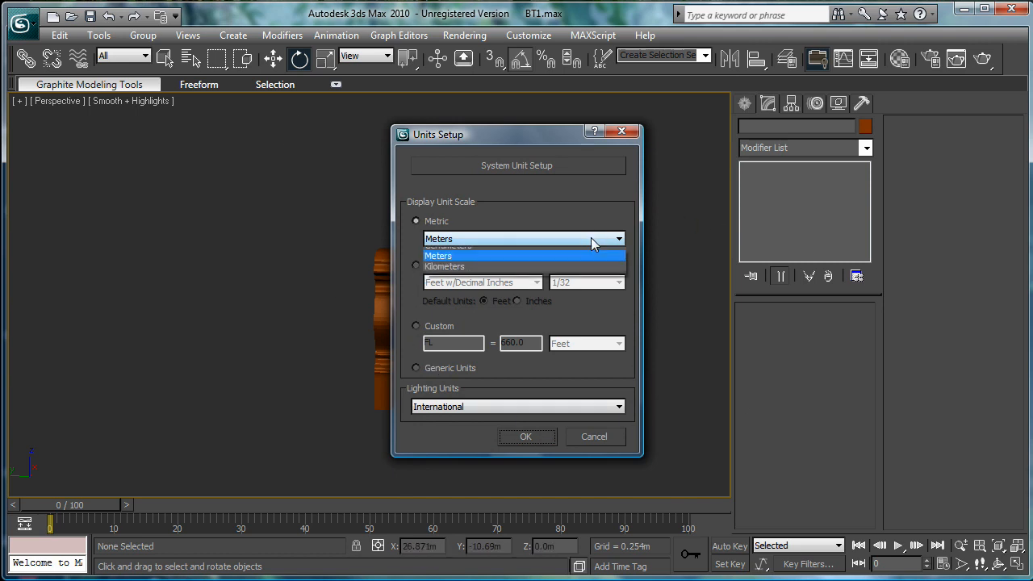
click(439, 256)
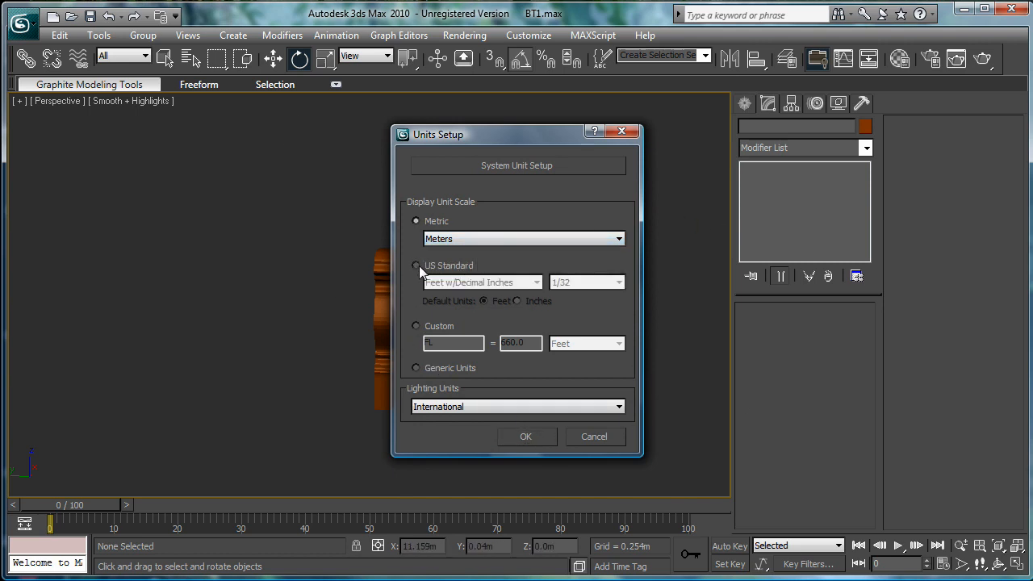
click(416, 266)
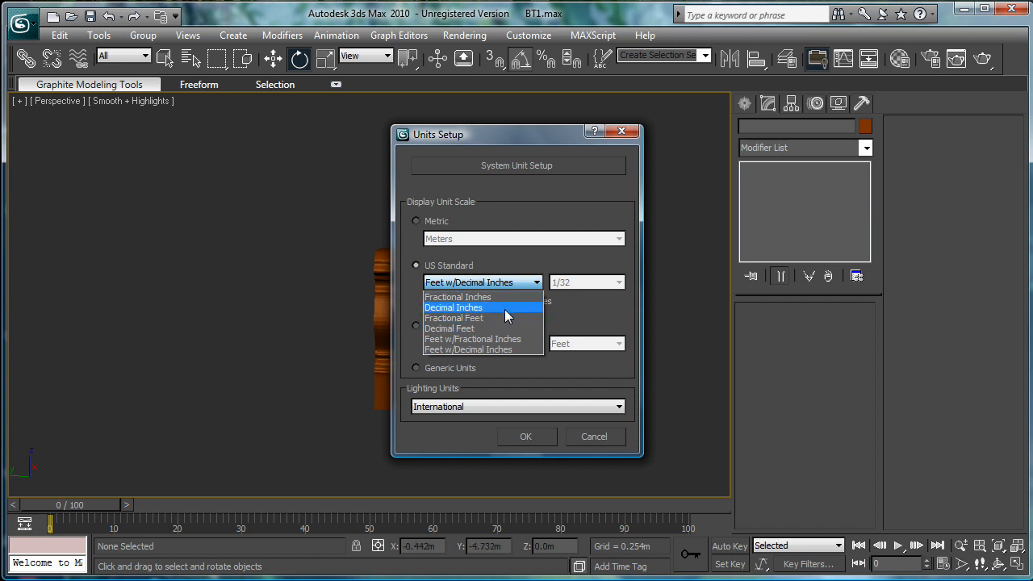
click(453, 307)
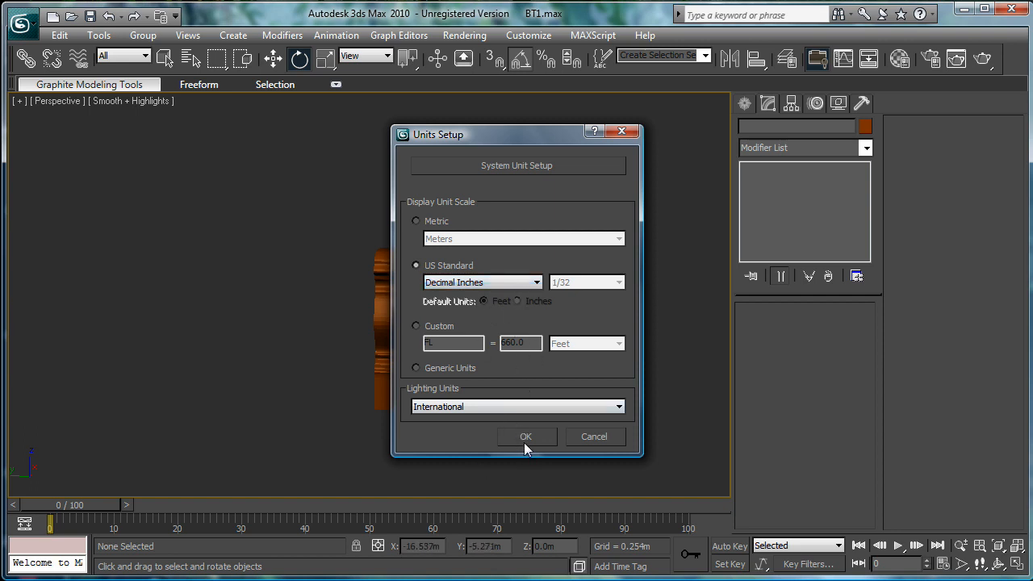
click(526, 436)
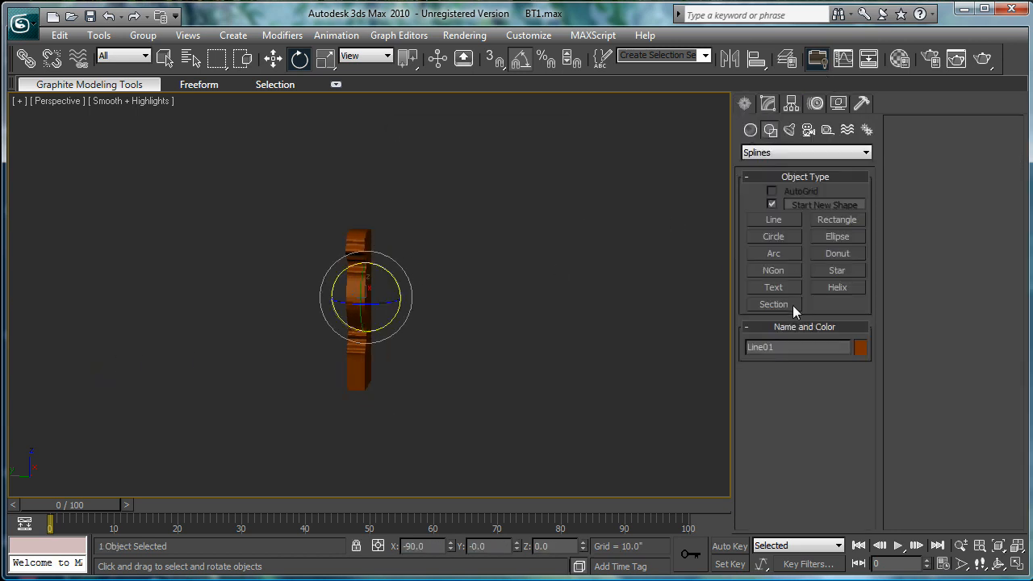
Draw a reference box beside the molding measuring 1 x 1 x 3.5 inches
click(805, 151)
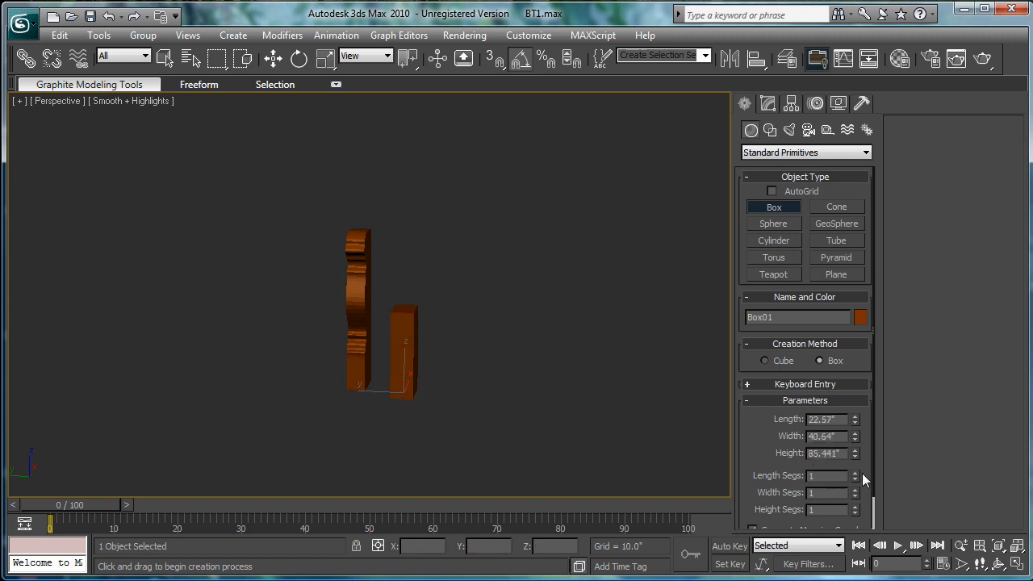
triple_click(825, 453)
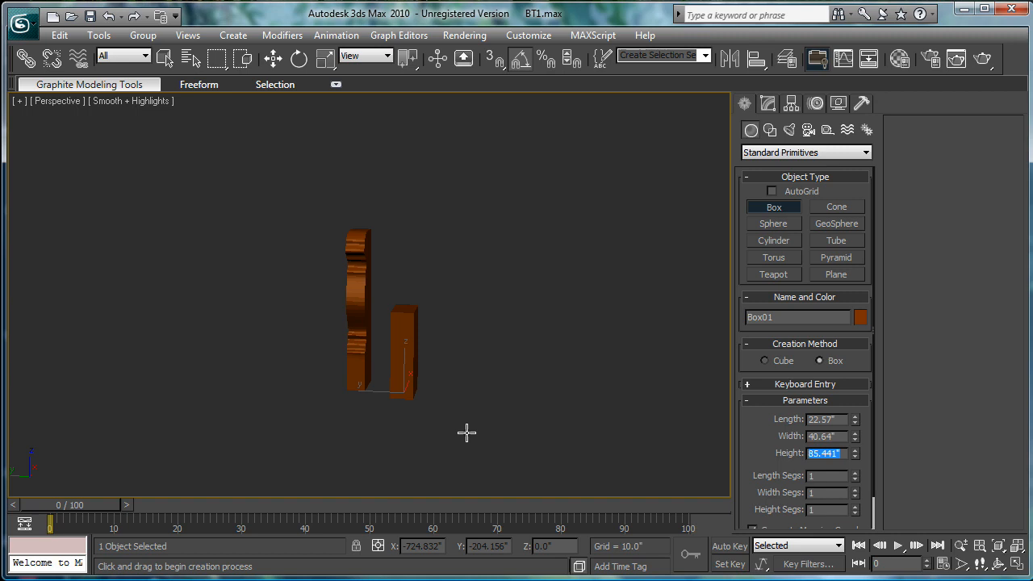
text(3.5")
click(827, 419)
text(1.0)
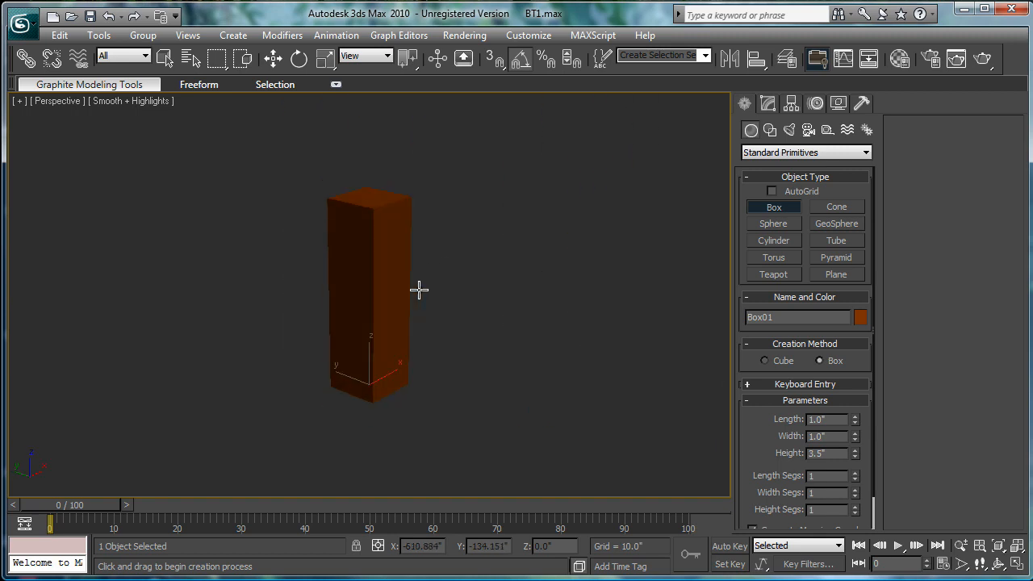
key(t)
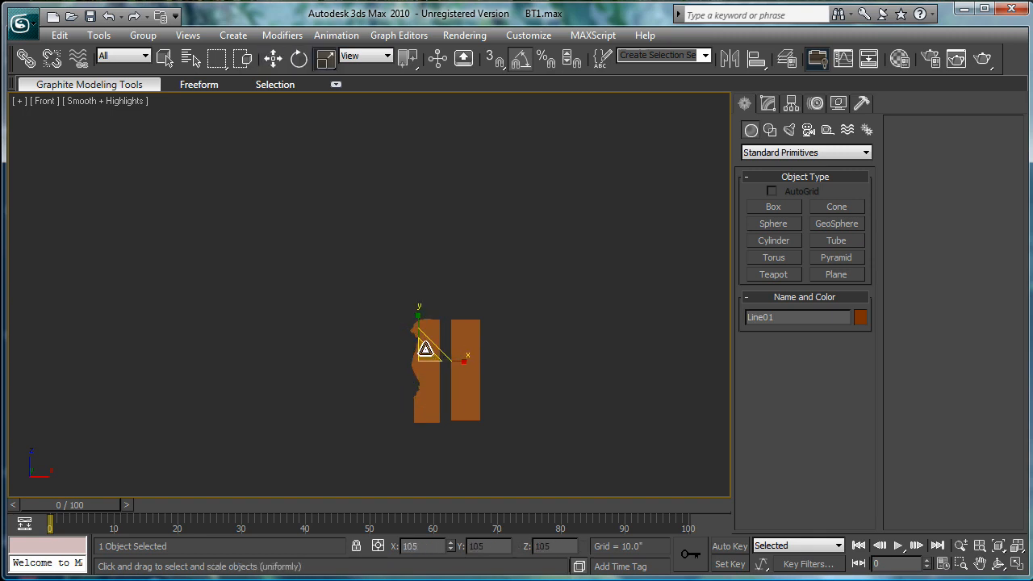
Uniformly scale Line01 to 105 percent in the Front viewport
drag(425, 348, 430, 355)
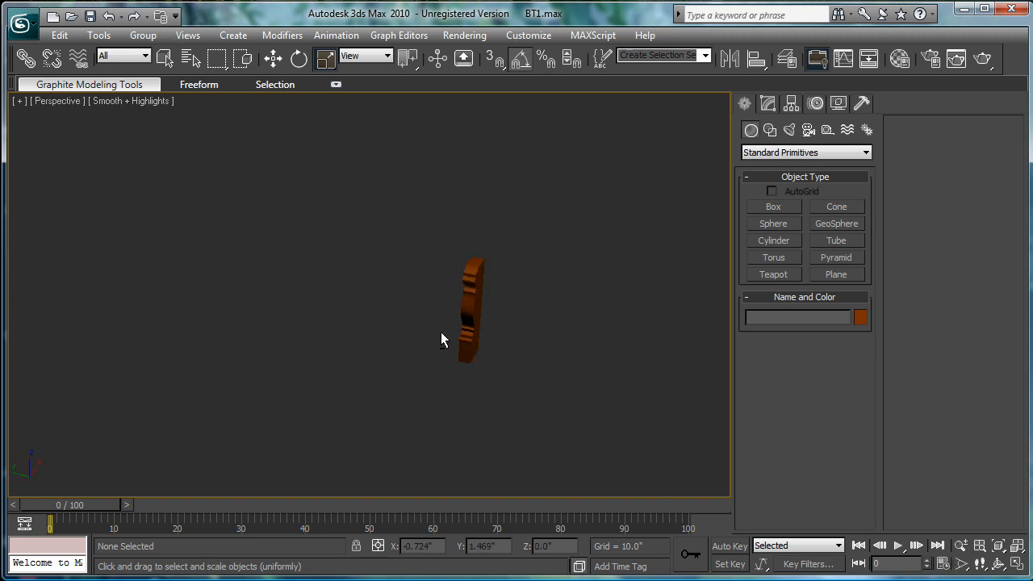
Give the molding the gray custom object color instead of orange-brown
click(861, 317)
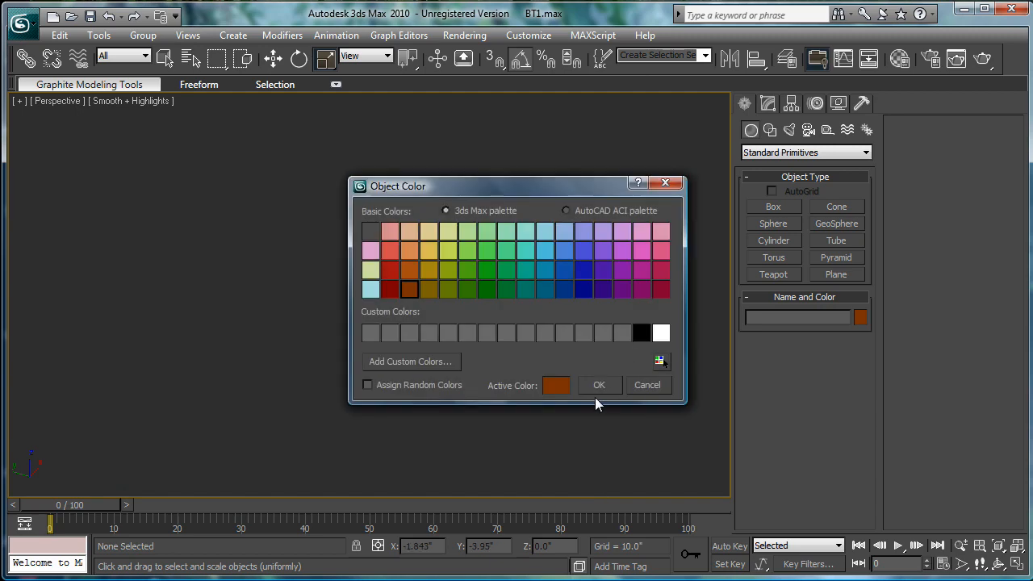
click(599, 385)
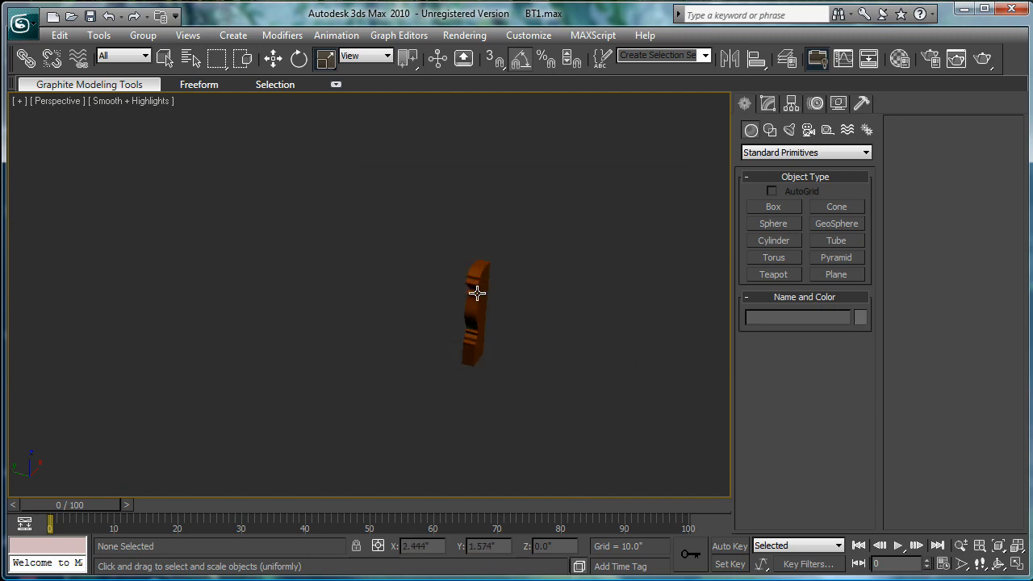
click(861, 317)
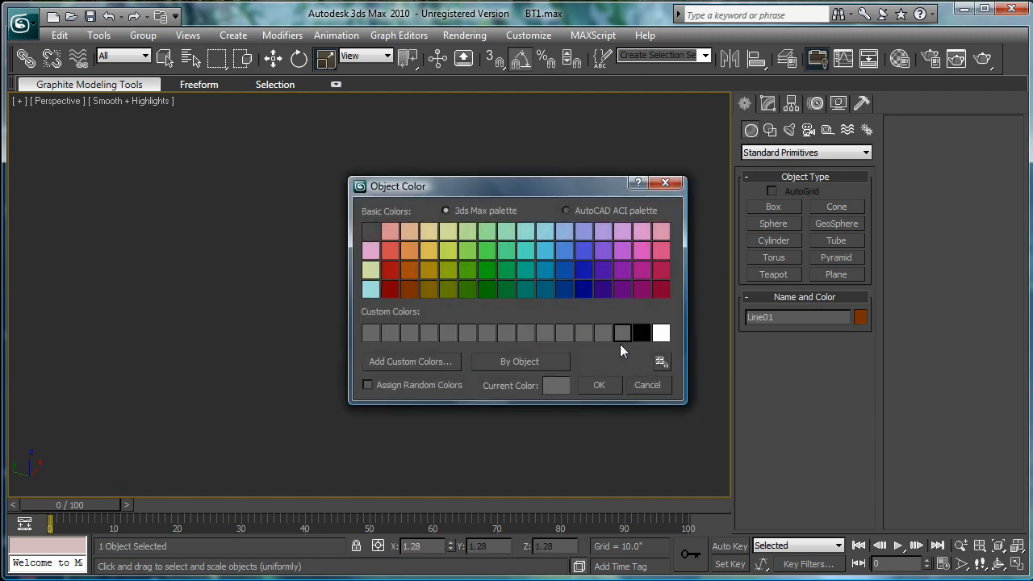
click(647, 385)
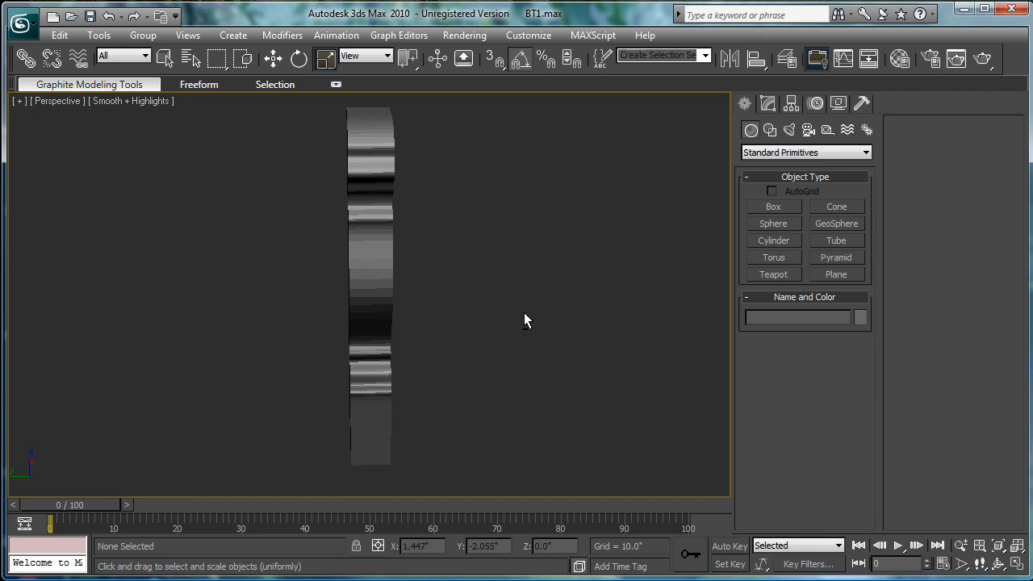
mouse_move(540, 223)
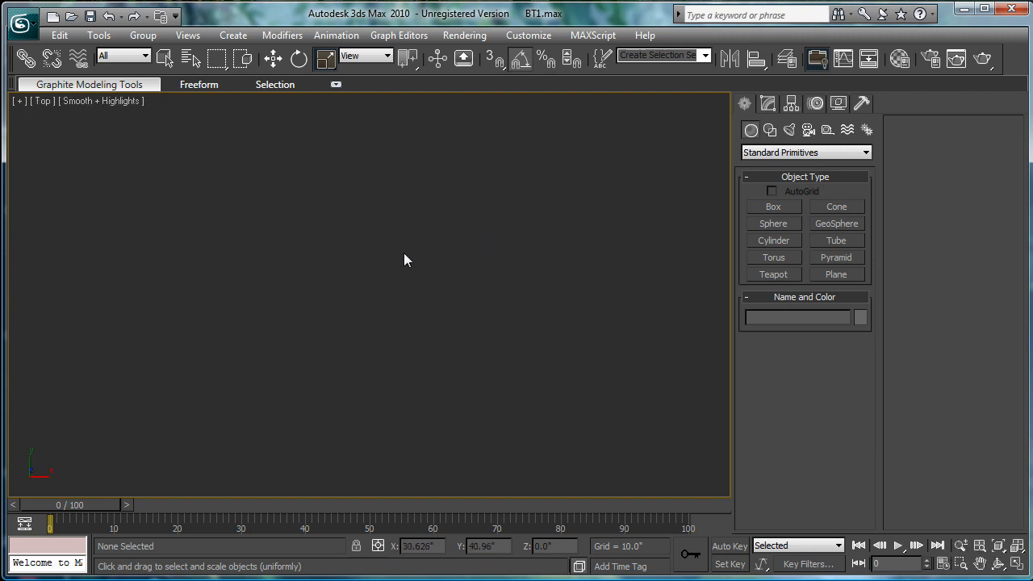
mouse_move(511, 244)
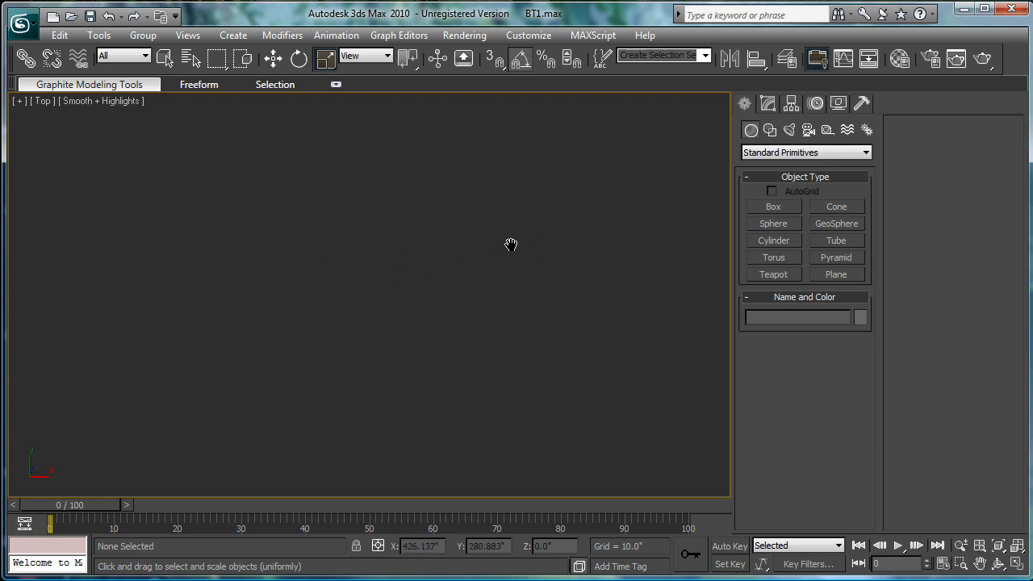
mouse_move(445, 283)
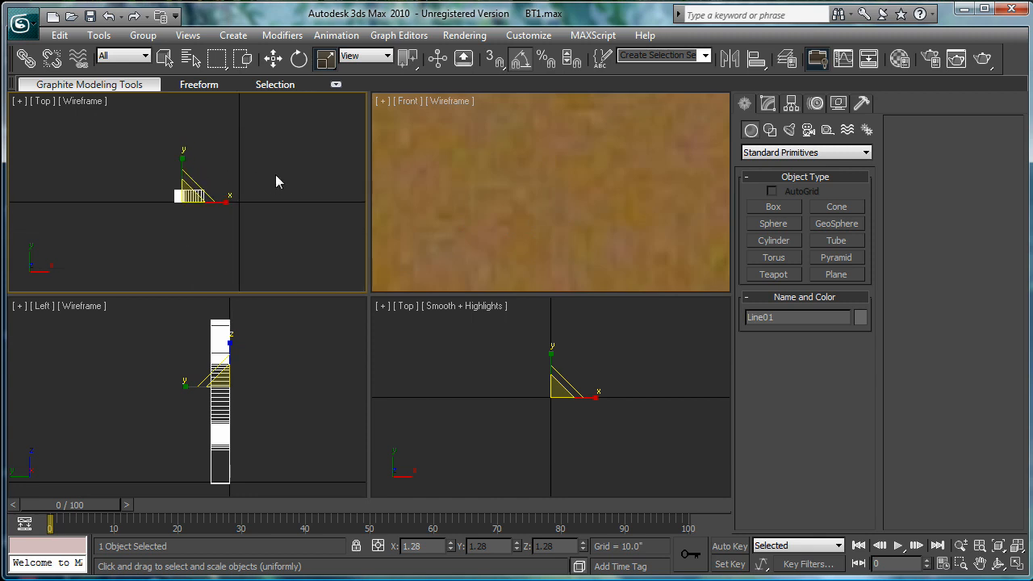
Draw Box01 in Top view as a 4 x 96 inch wall with height 84
click(773, 207)
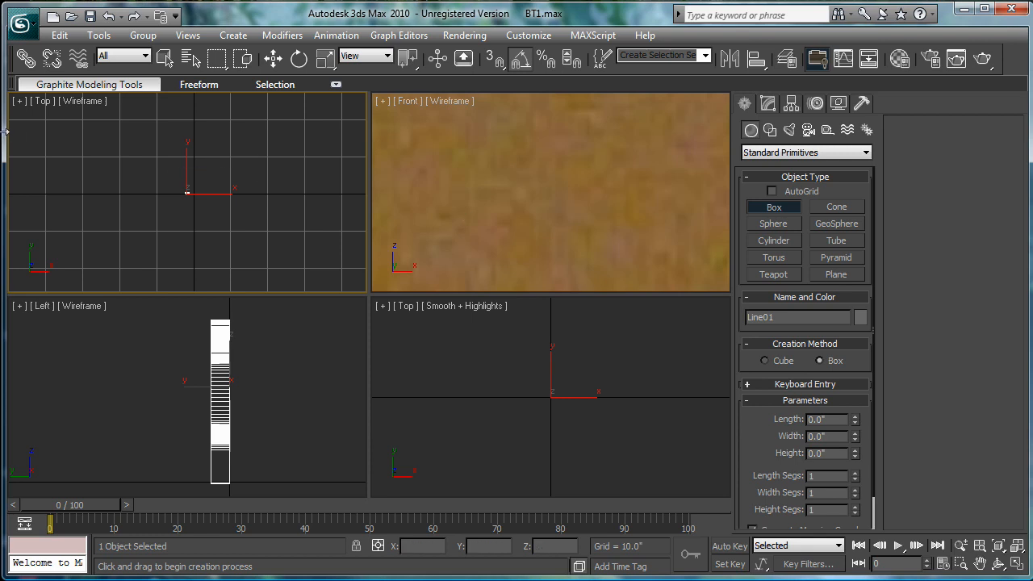
drag(187, 141, 347, 143)
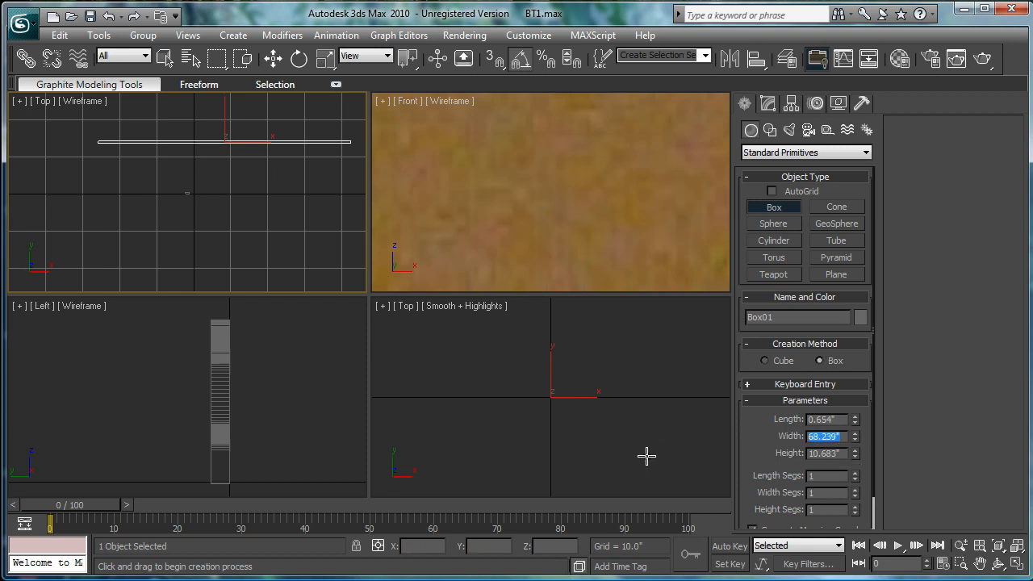
mouse_move(795, 230)
text(96.0)
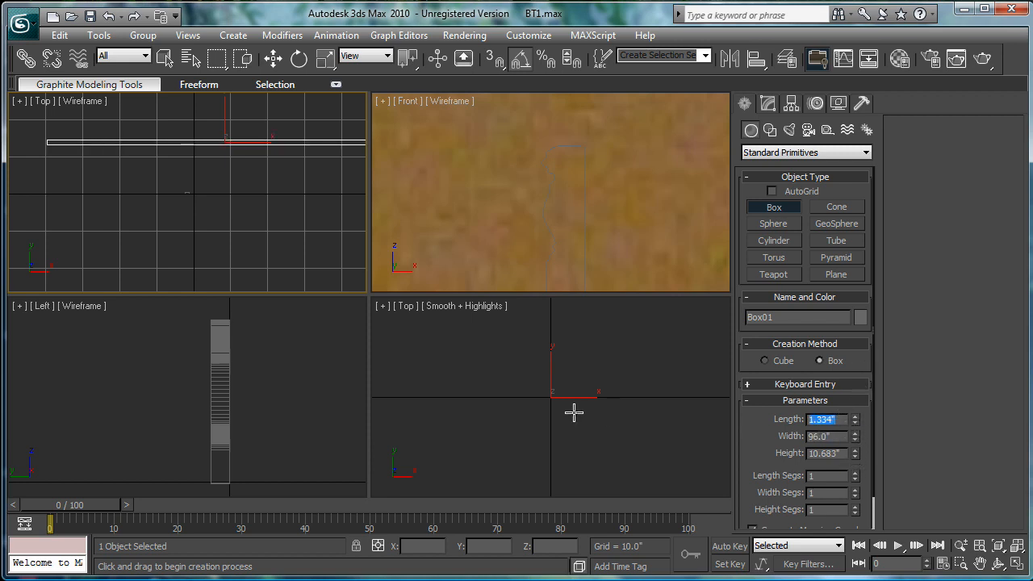
mouse_move(567, 409)
text(4.0)
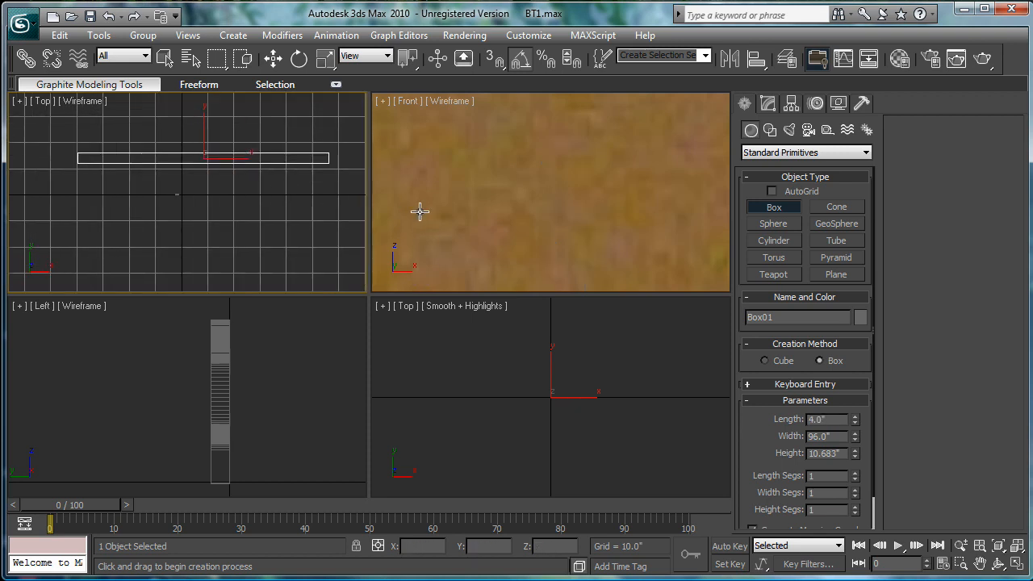
mouse_move(868, 454)
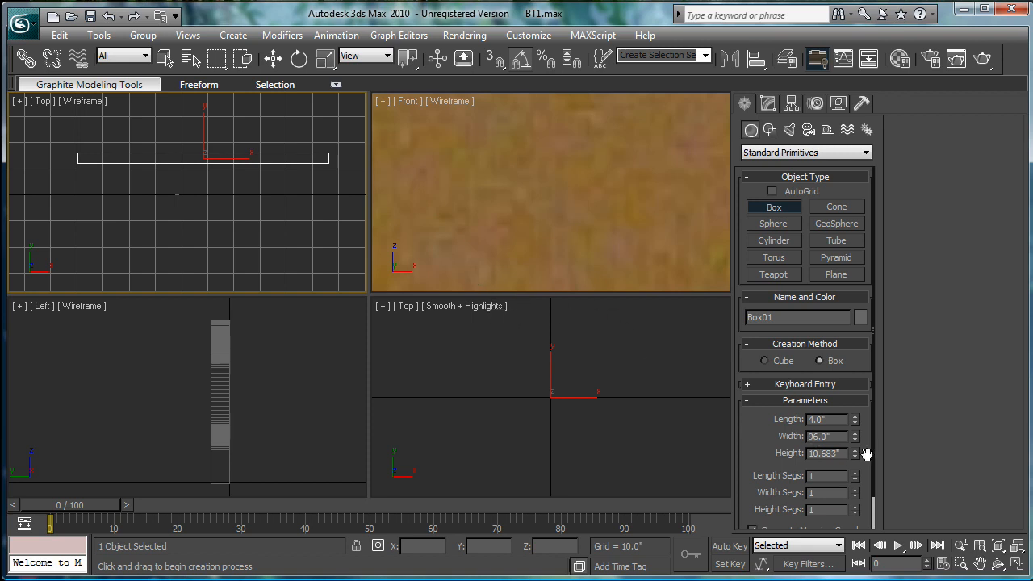
mouse_move(843, 452)
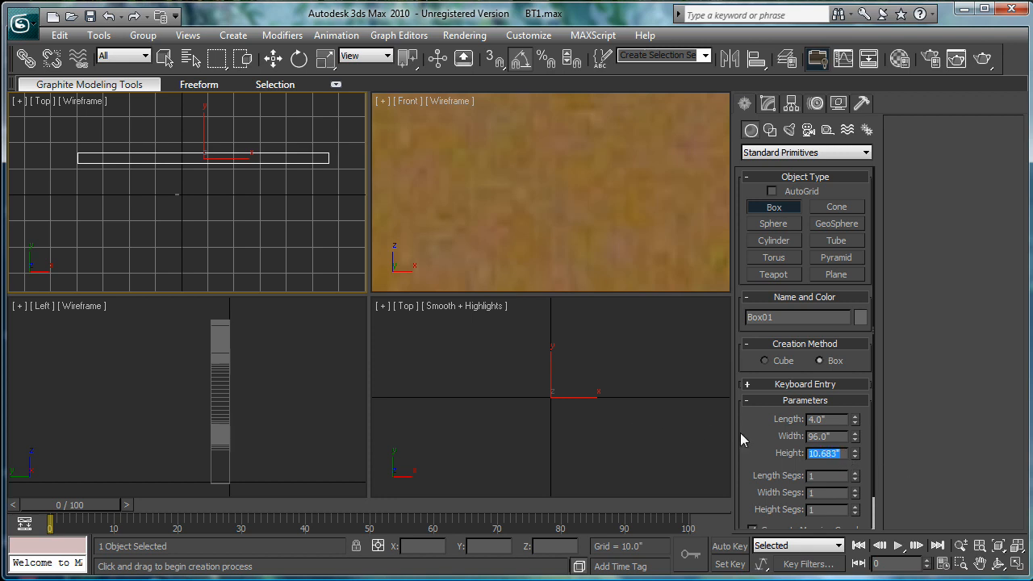
mouse_move(924, 458)
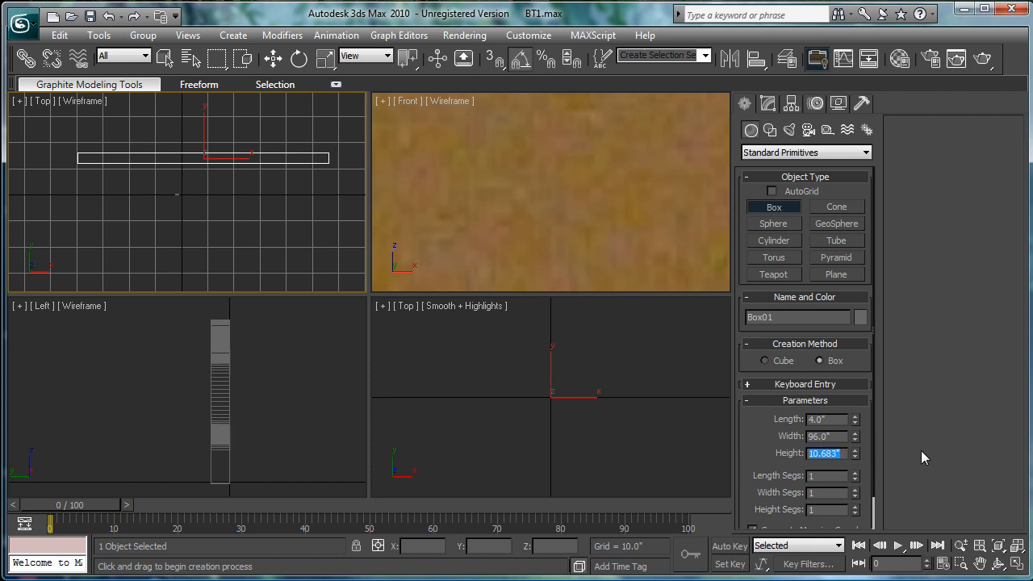
mouse_move(974, 440)
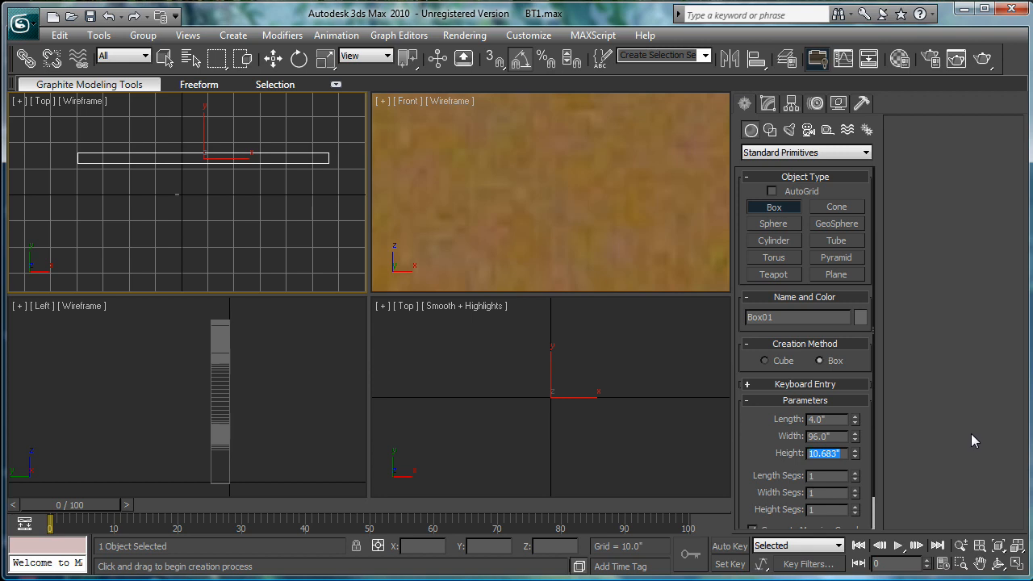
mouse_move(975, 435)
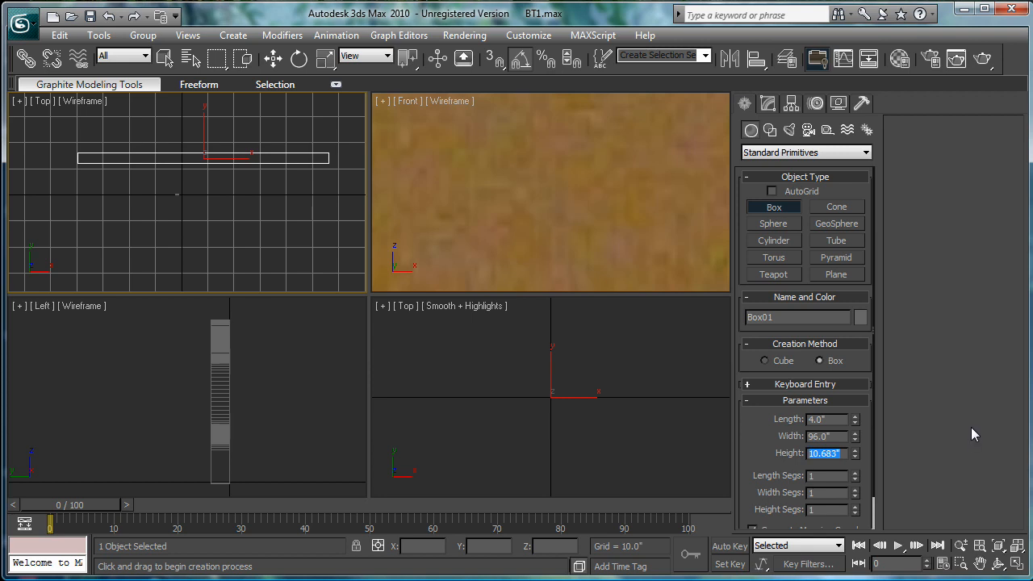
mouse_move(973, 433)
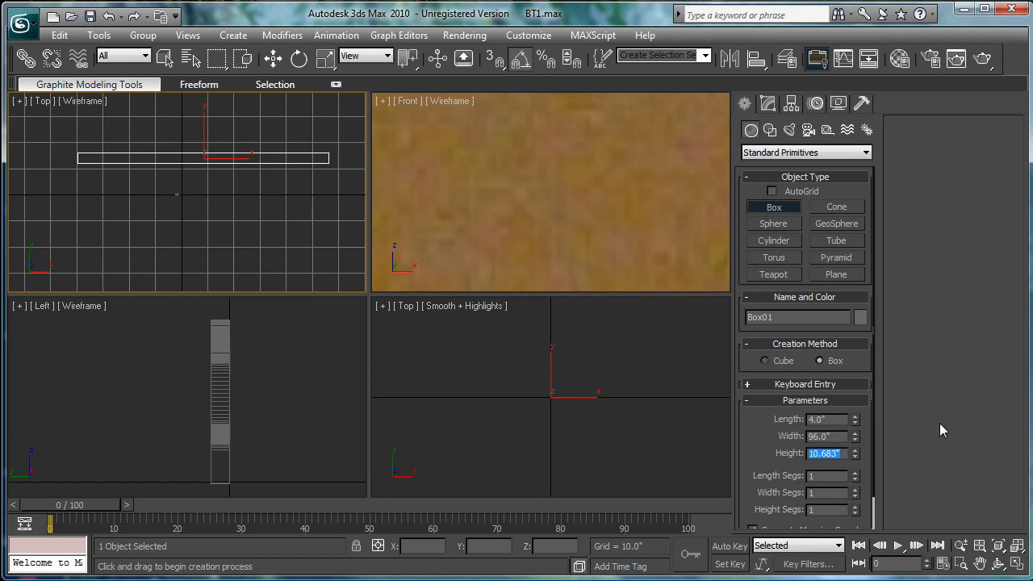
text(84.0)
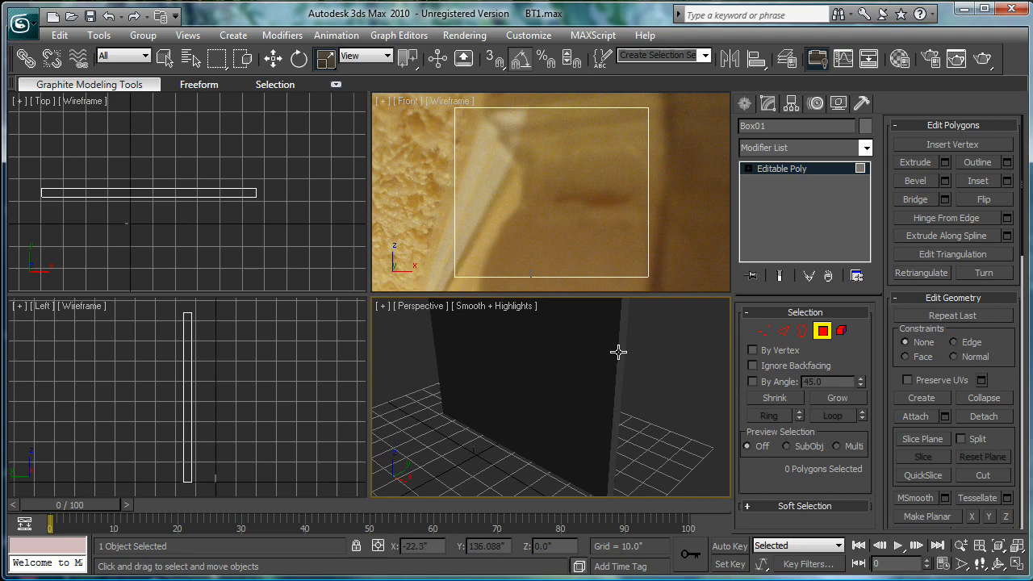
Extrude Box01's end faces into a perpendicular side wall and begin the alcove wall
click(593, 403)
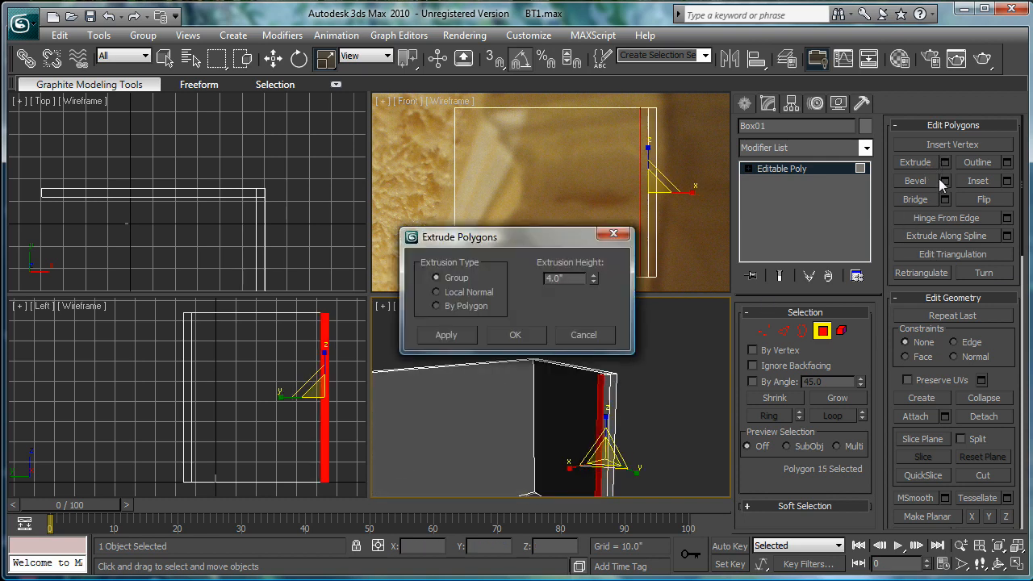
mouse_move(743, 210)
text(30)
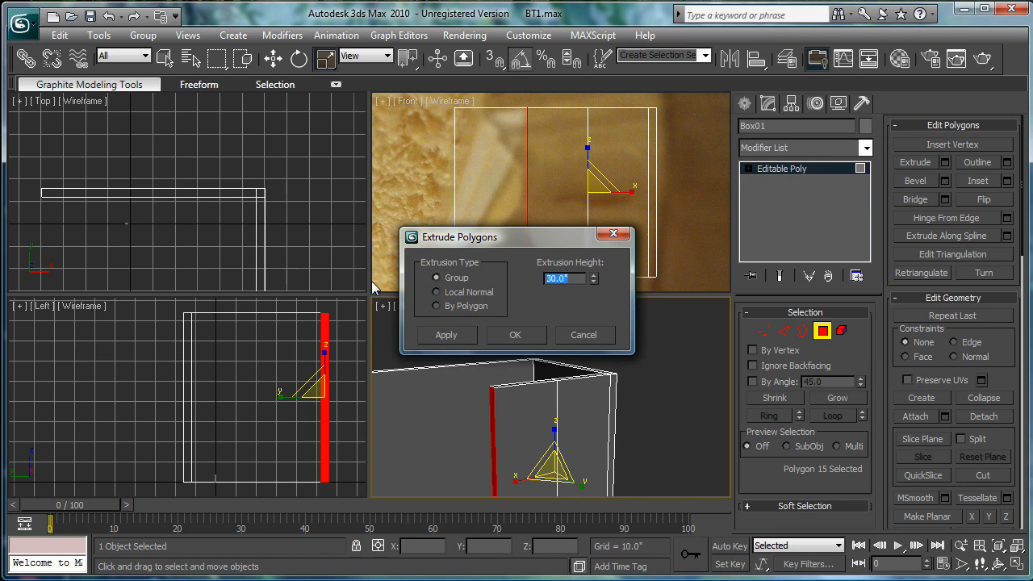
click(514, 334)
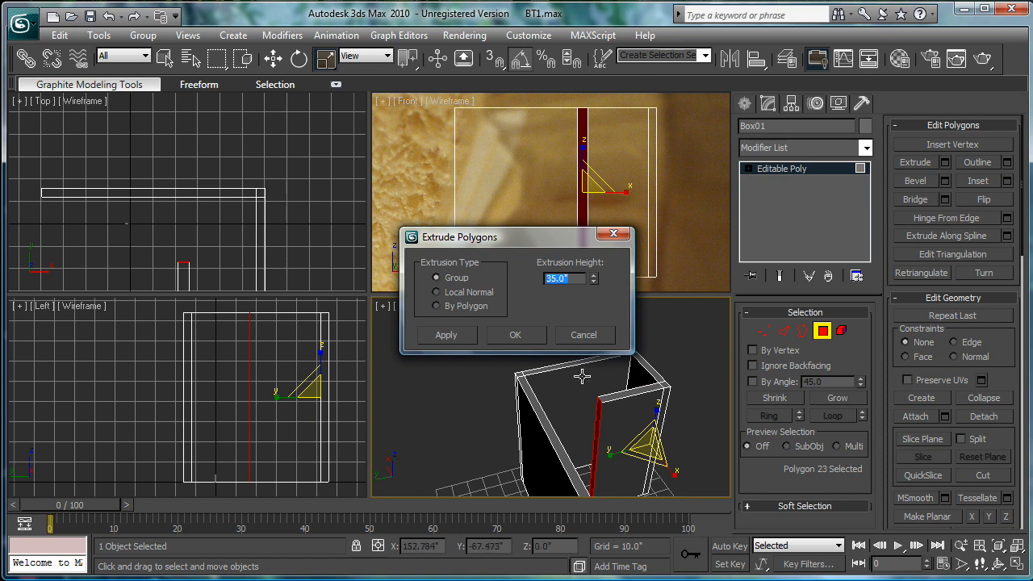
click(515, 334)
text(29)
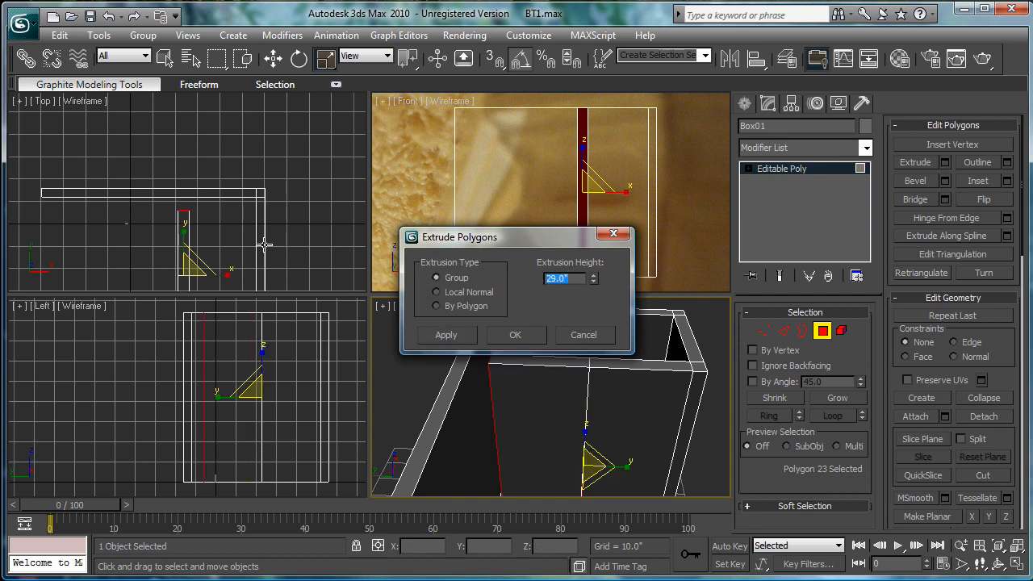
Set the alcove wall's extrusion height to 6.0 and orbit the Perspective view
text(6.0)
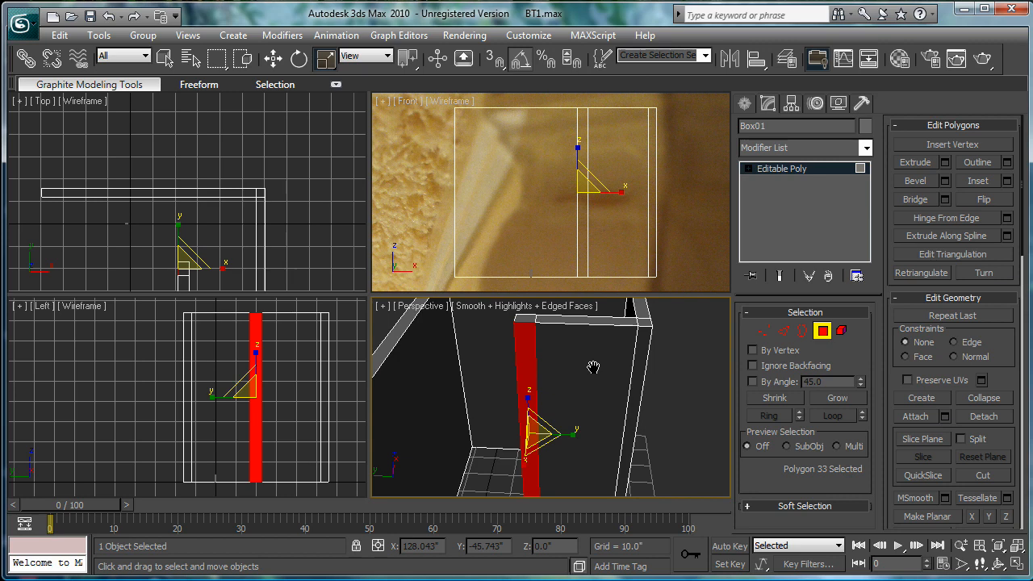
drag(593, 368, 609, 363)
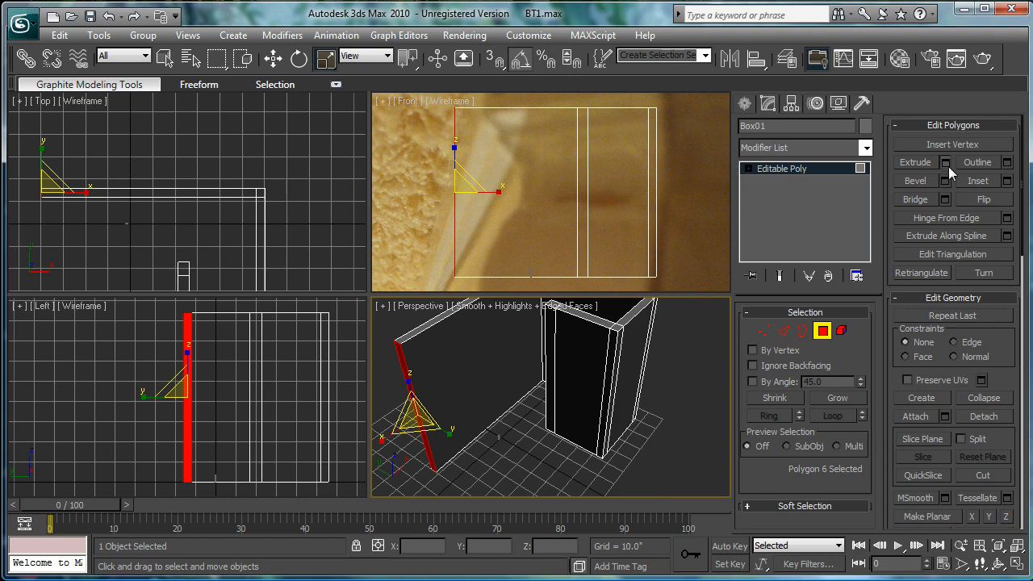
Extrude Box01's opposite end polygon by 35 inches into another wall
click(946, 161)
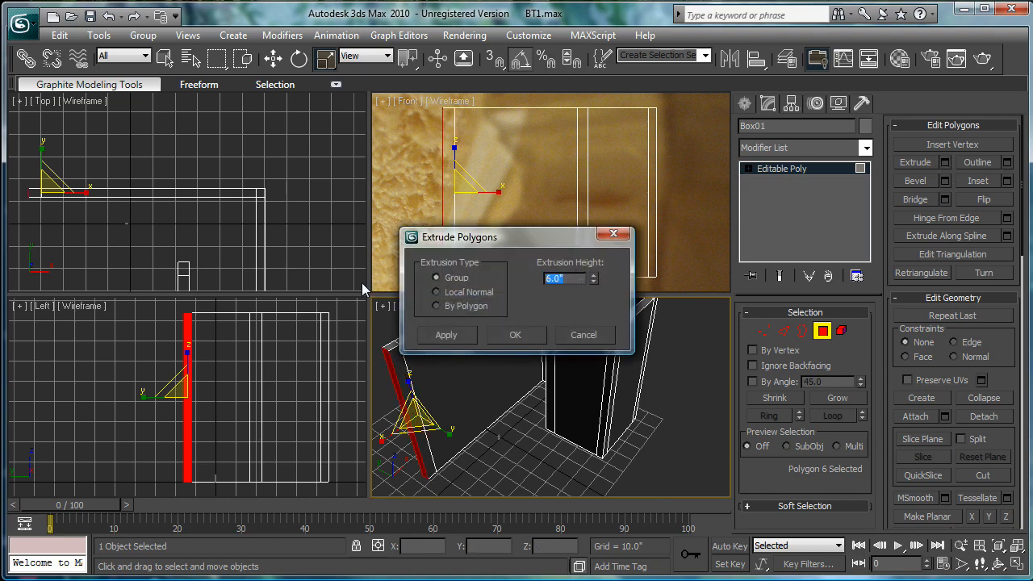
click(515, 335)
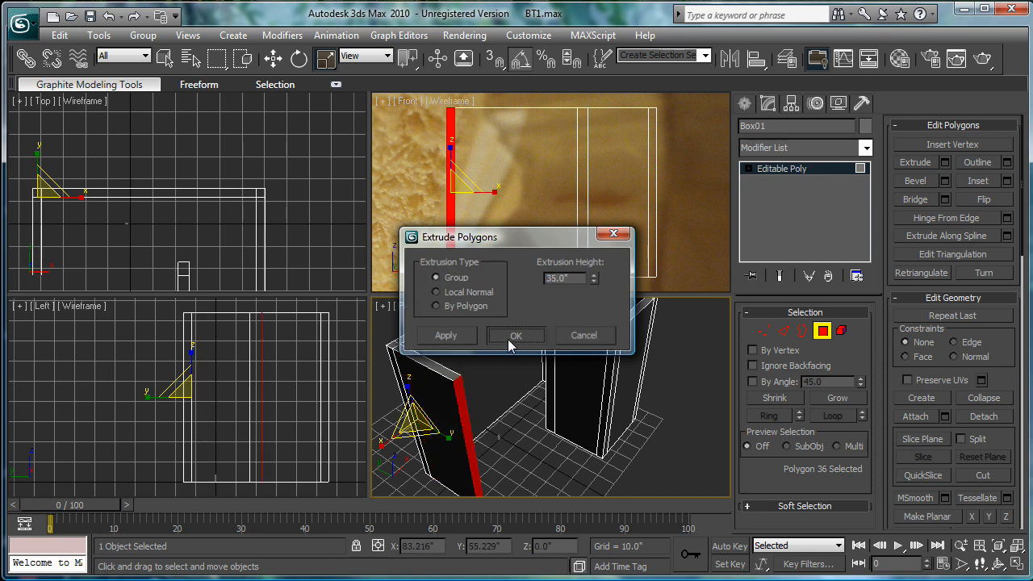
click(516, 335)
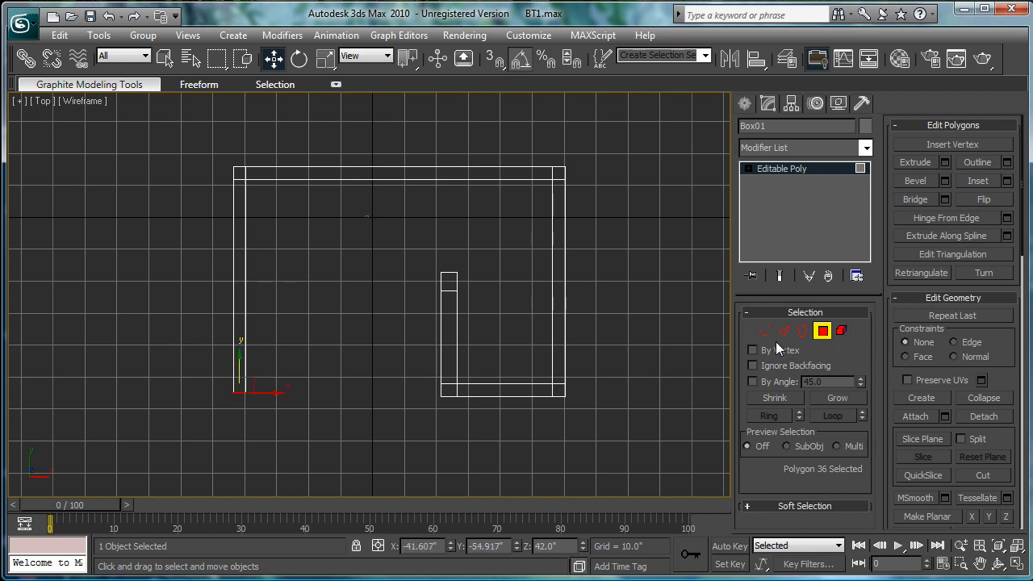
Leave polygon editing and drag out flat Box02 beneath the walls in Top view
click(763, 331)
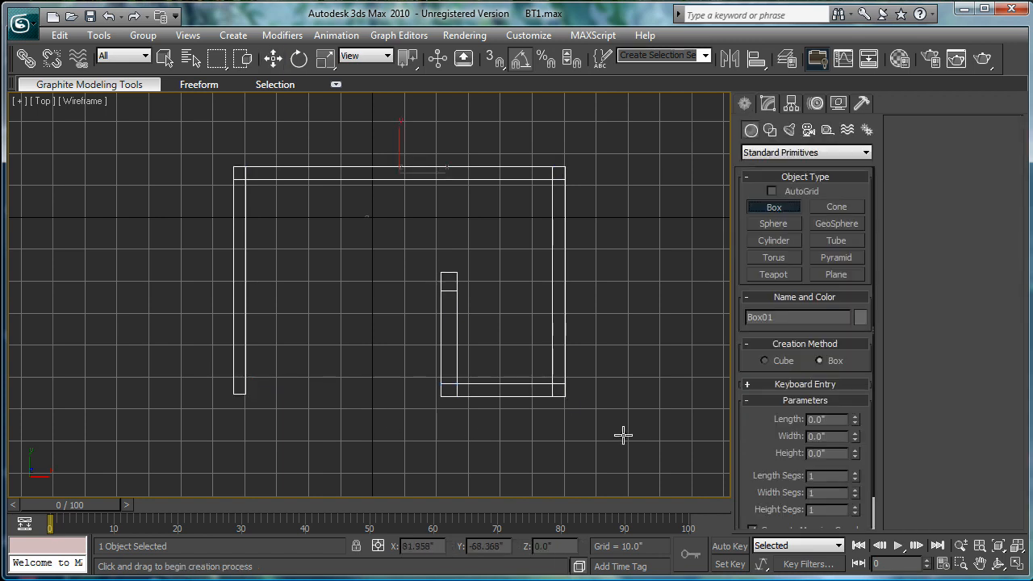
drag(156, 397, 600, 454)
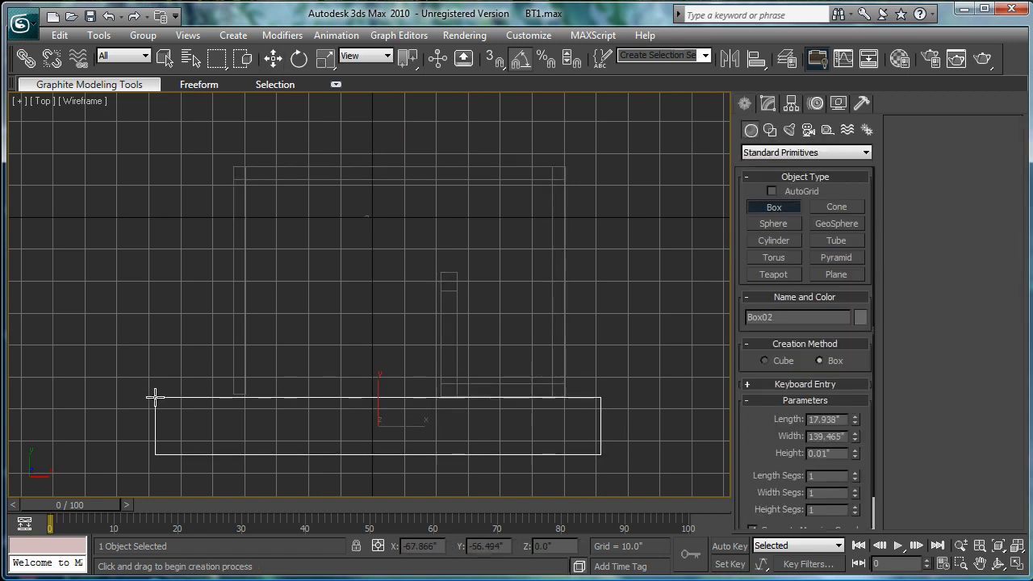